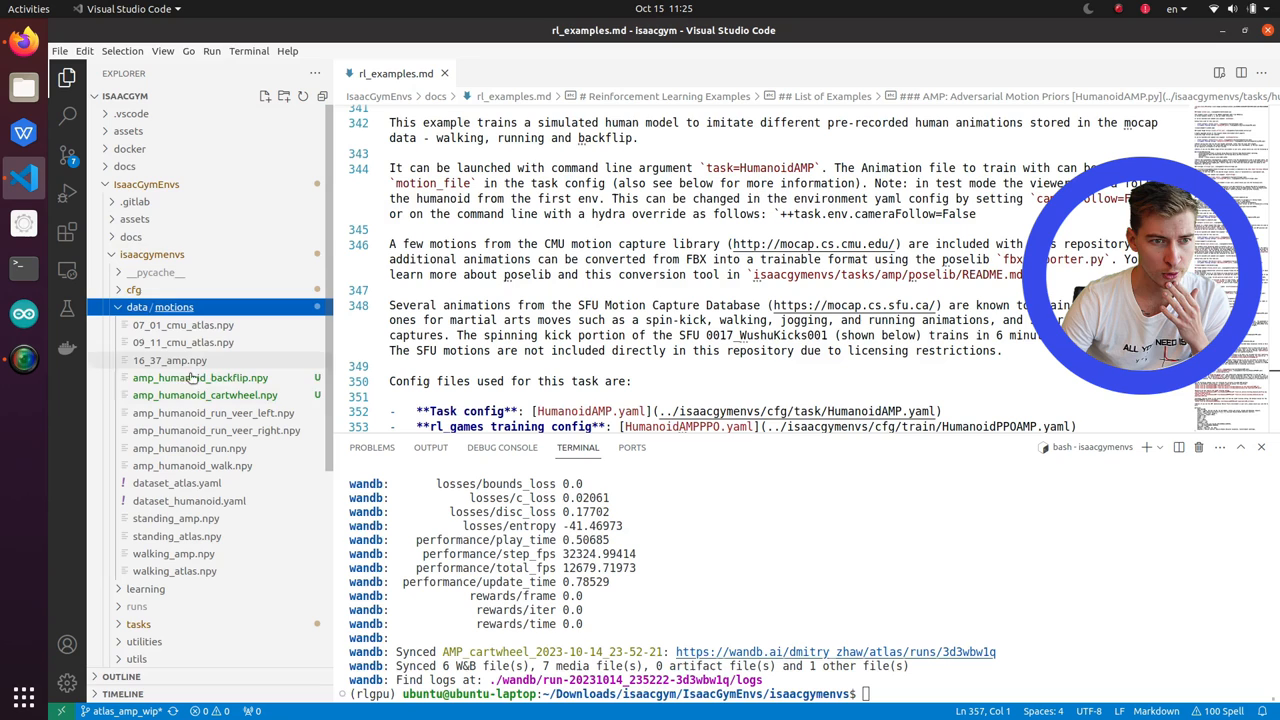
- Expand the assets, mjcf and urdf folders to reveal the robot model folders including Atlas
click(134, 218)
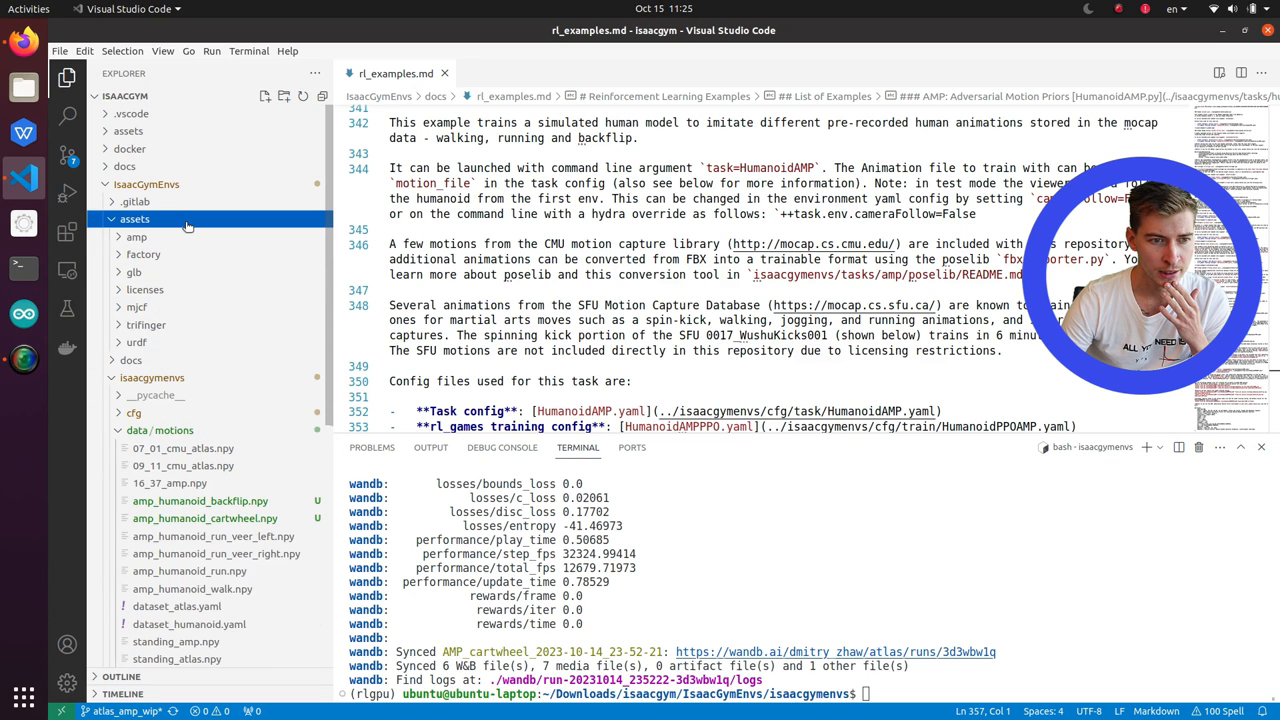
click(136, 308)
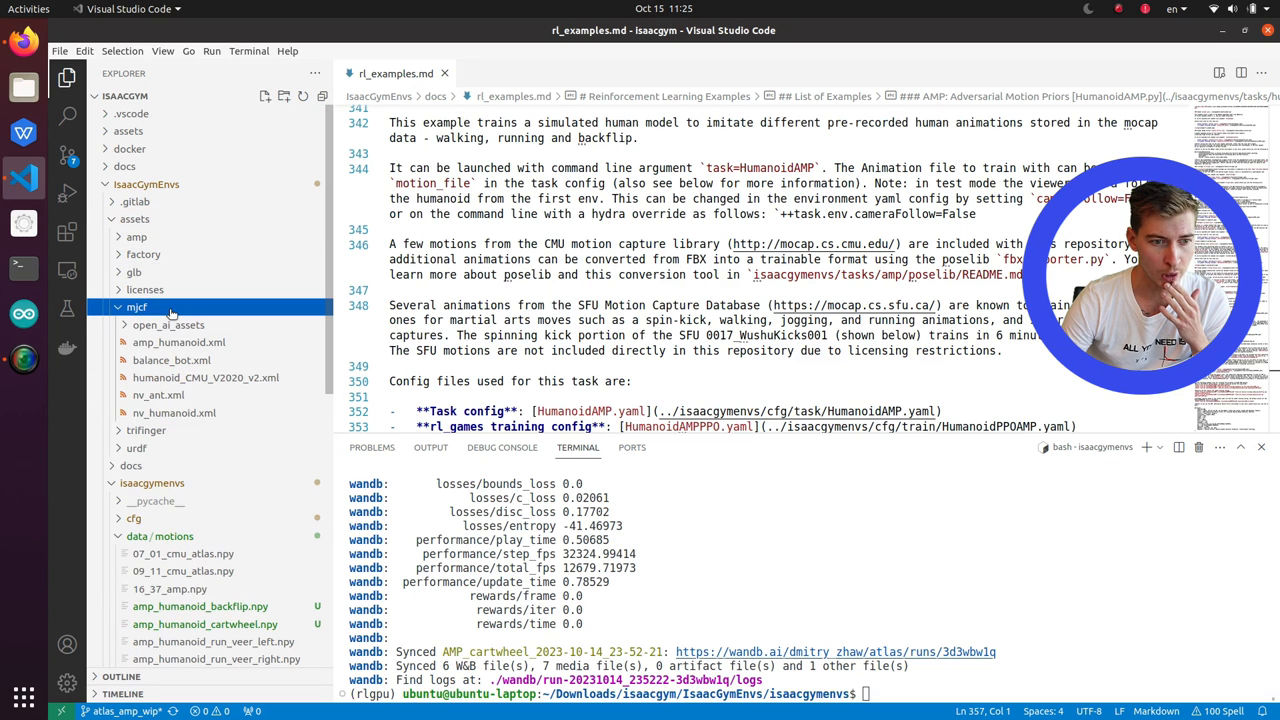
click(136, 448)
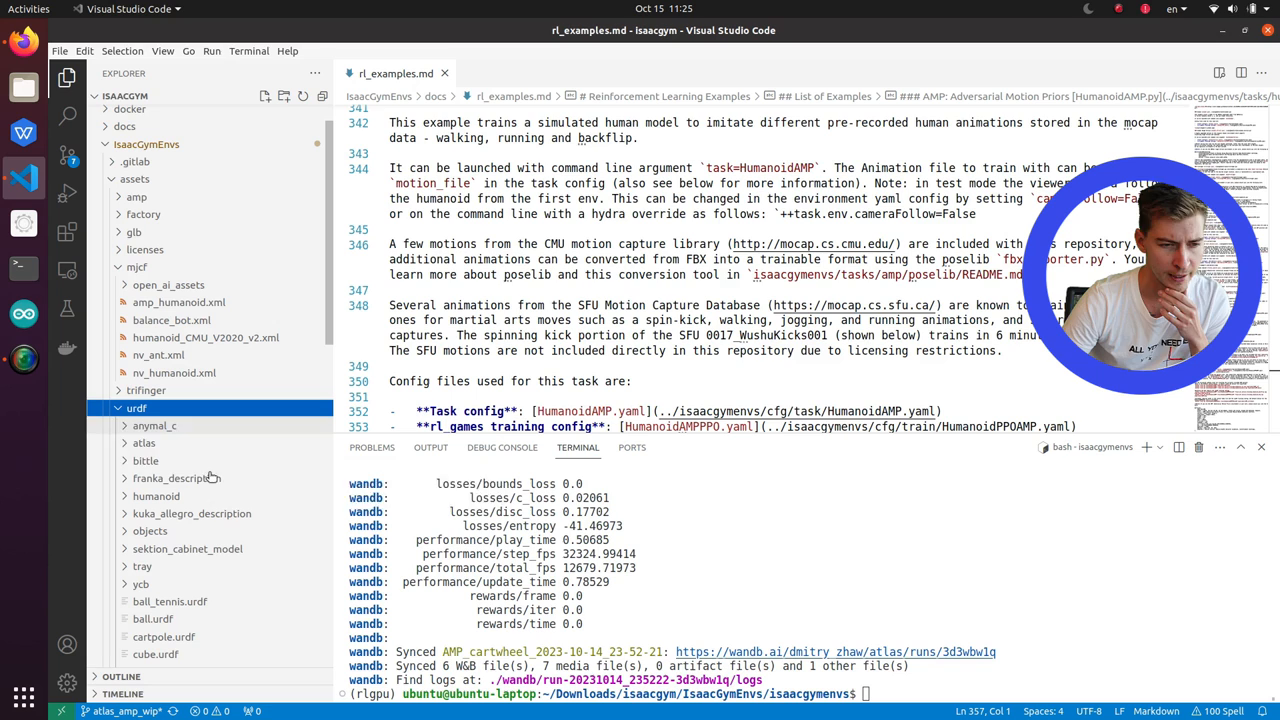
mouse_move(144, 444)
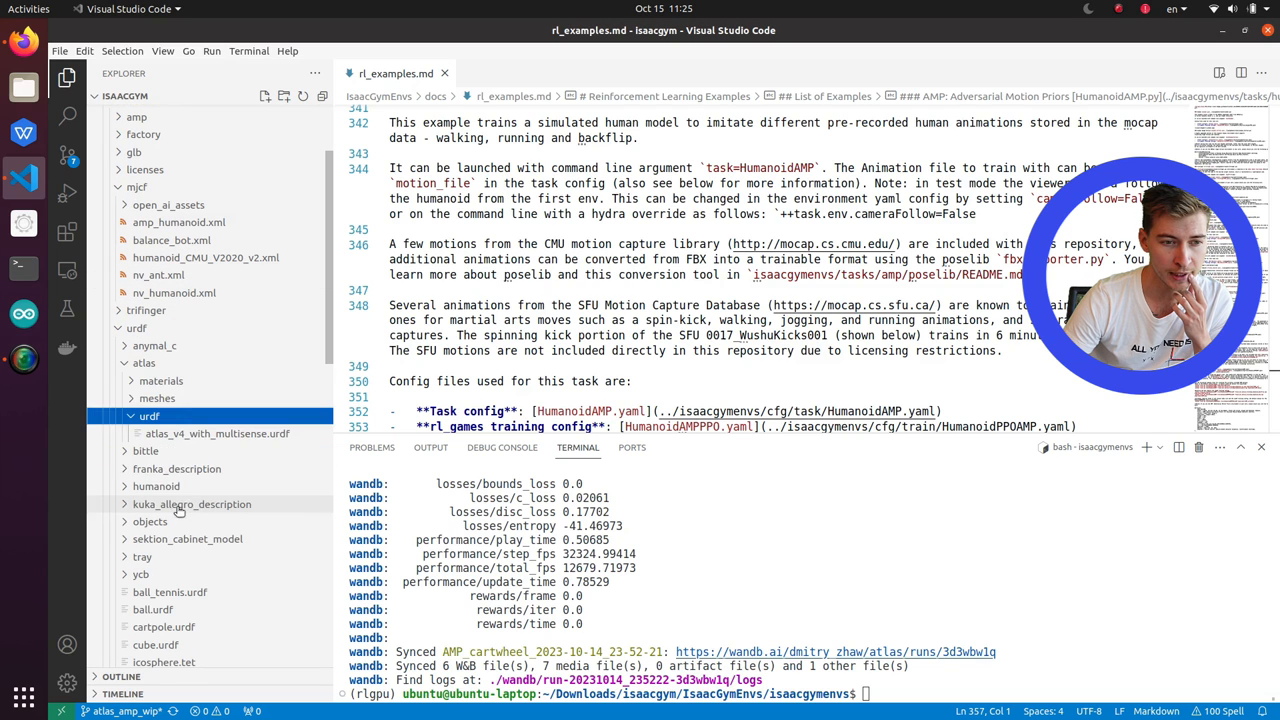
click(154, 344)
text(conda activate rlgpu)
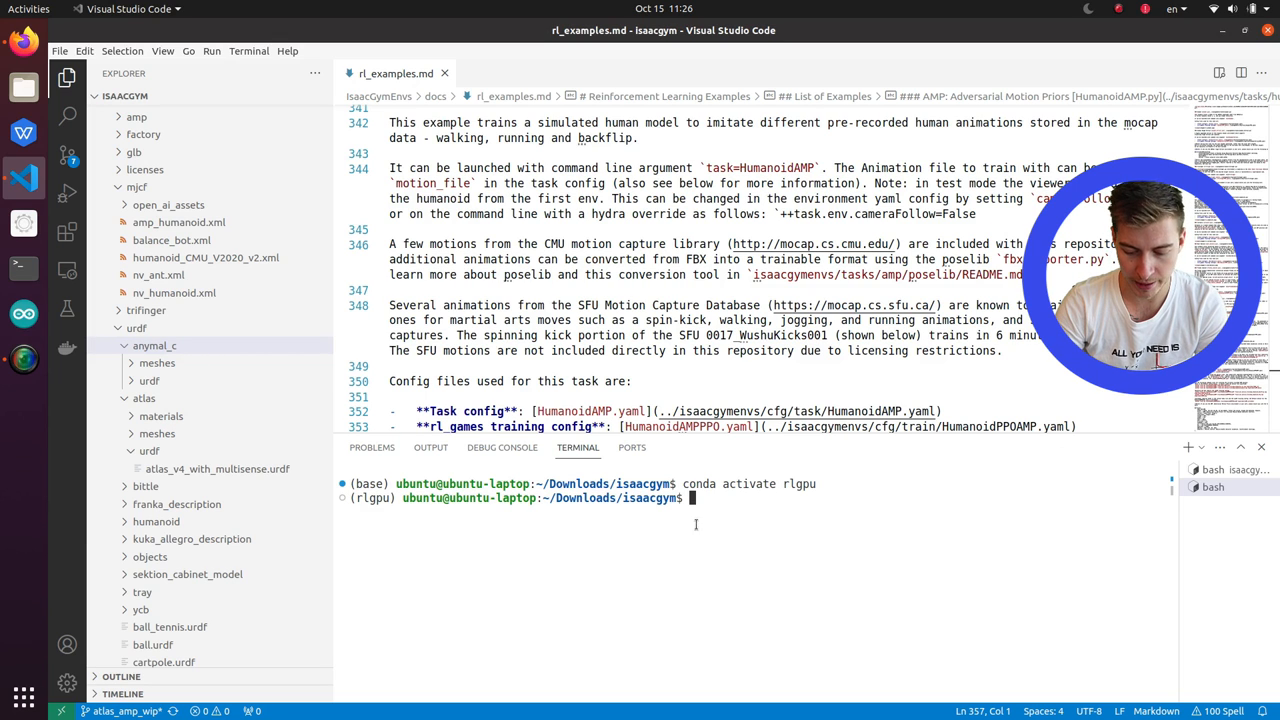
- Change the terminal directory into IsaacGymEnvs/isaacgymenvs/tasks/amp/poselib
text(cd IsaacGymEnvs/isaacgymenvs)
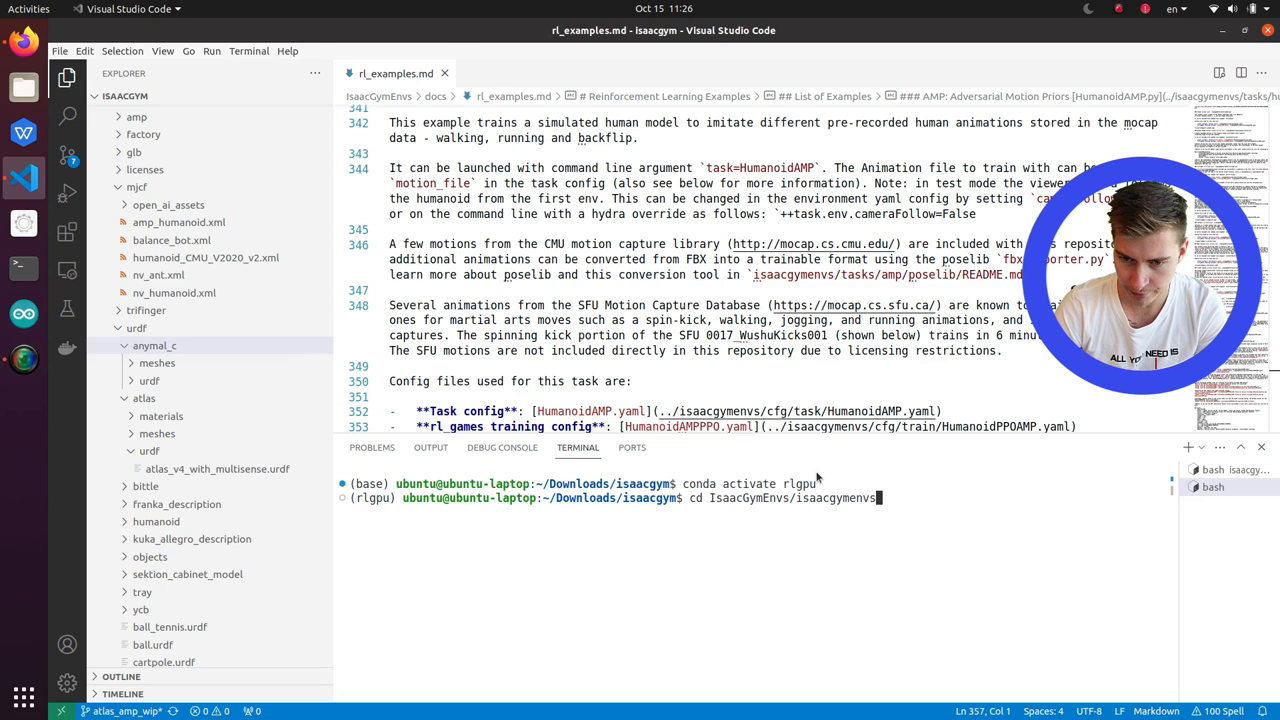
text(tasks/)
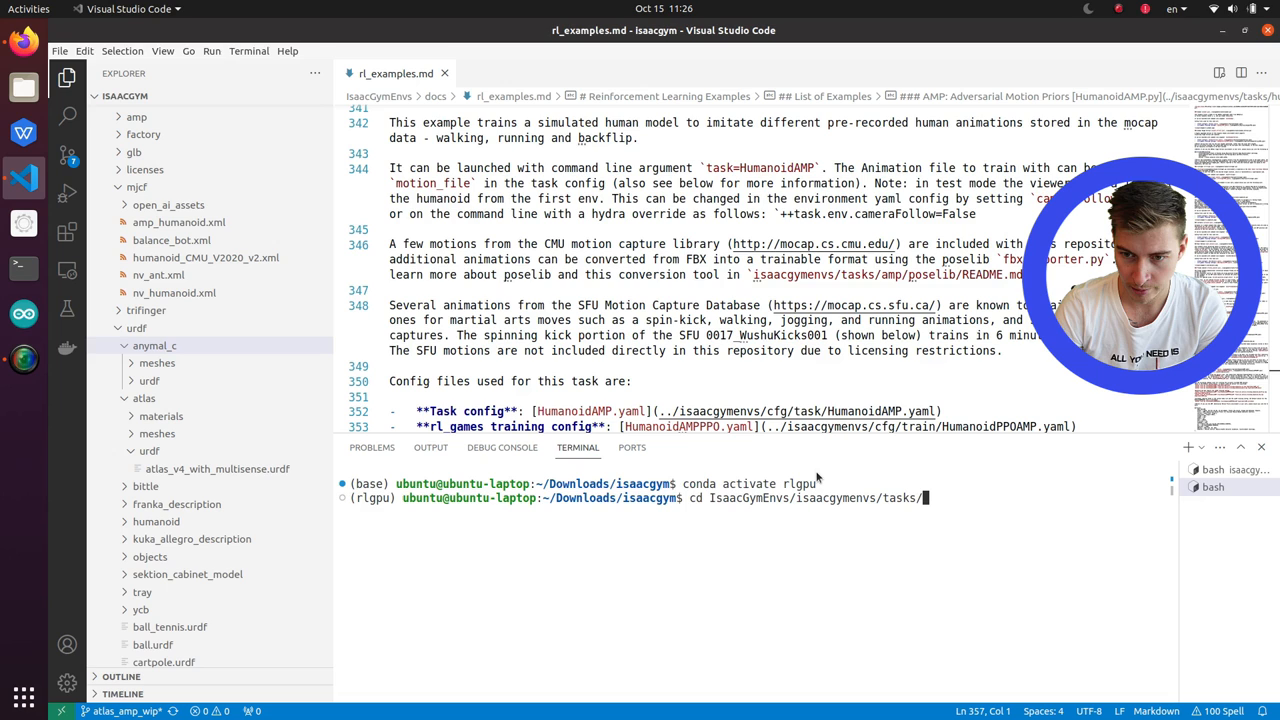
text(poselib/)
text(python mjcf_importer.py ../../../../assets/urdf/atlas/urdf/atlas_v4_with_multisense.urdf)
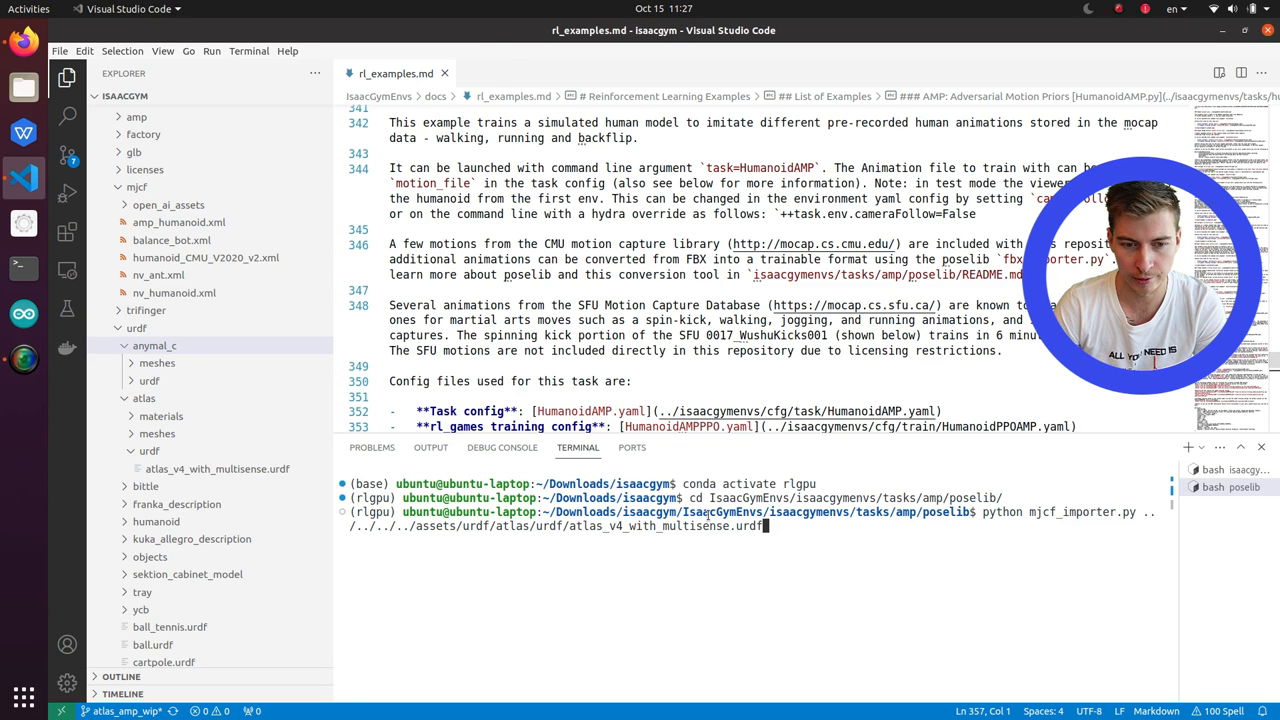
- Run mjcf_importer.py on the Atlas URDF, rotate the plotted skeleton, then close the figure
key(Return)
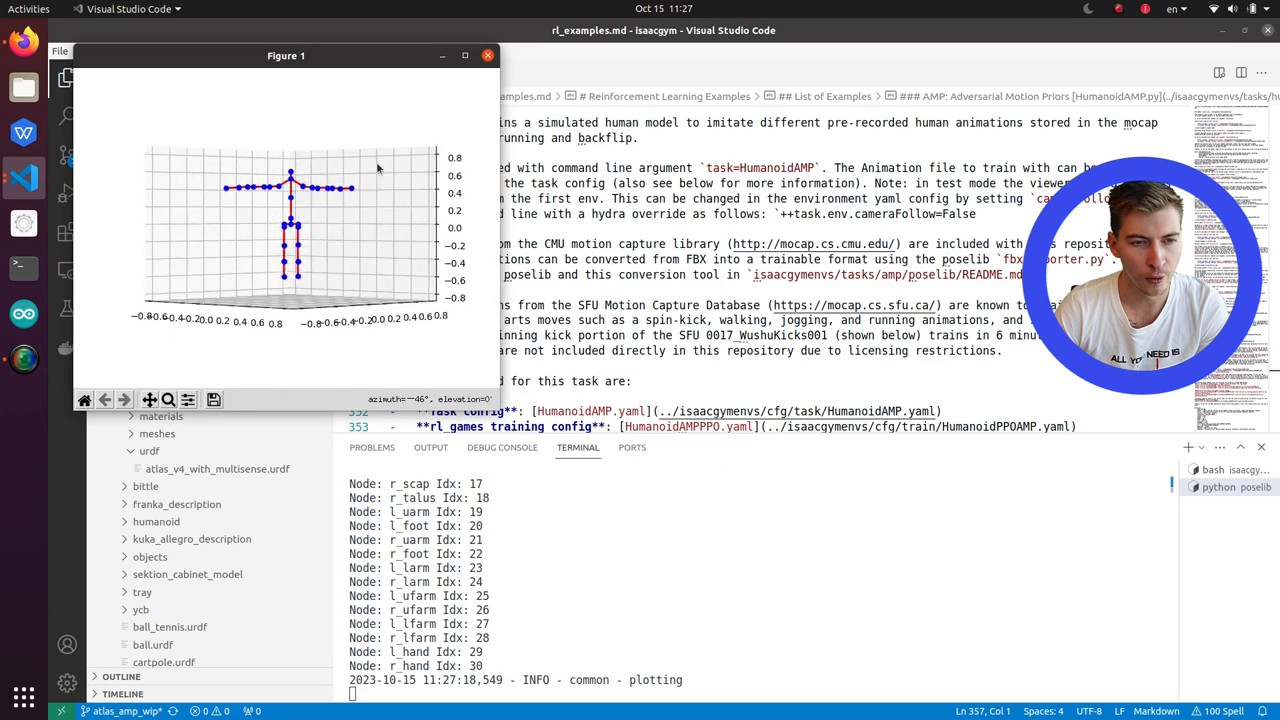
drag(378, 168, 204, 136)
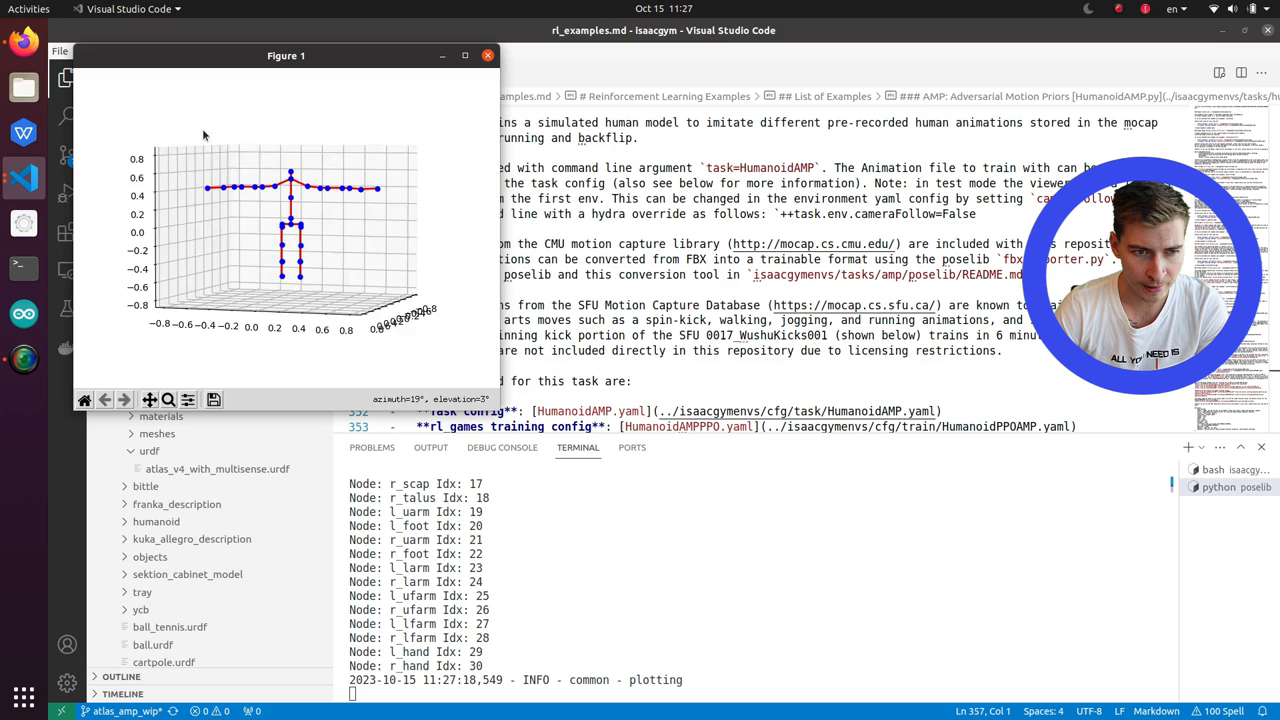
drag(290, 220, 210, 184)
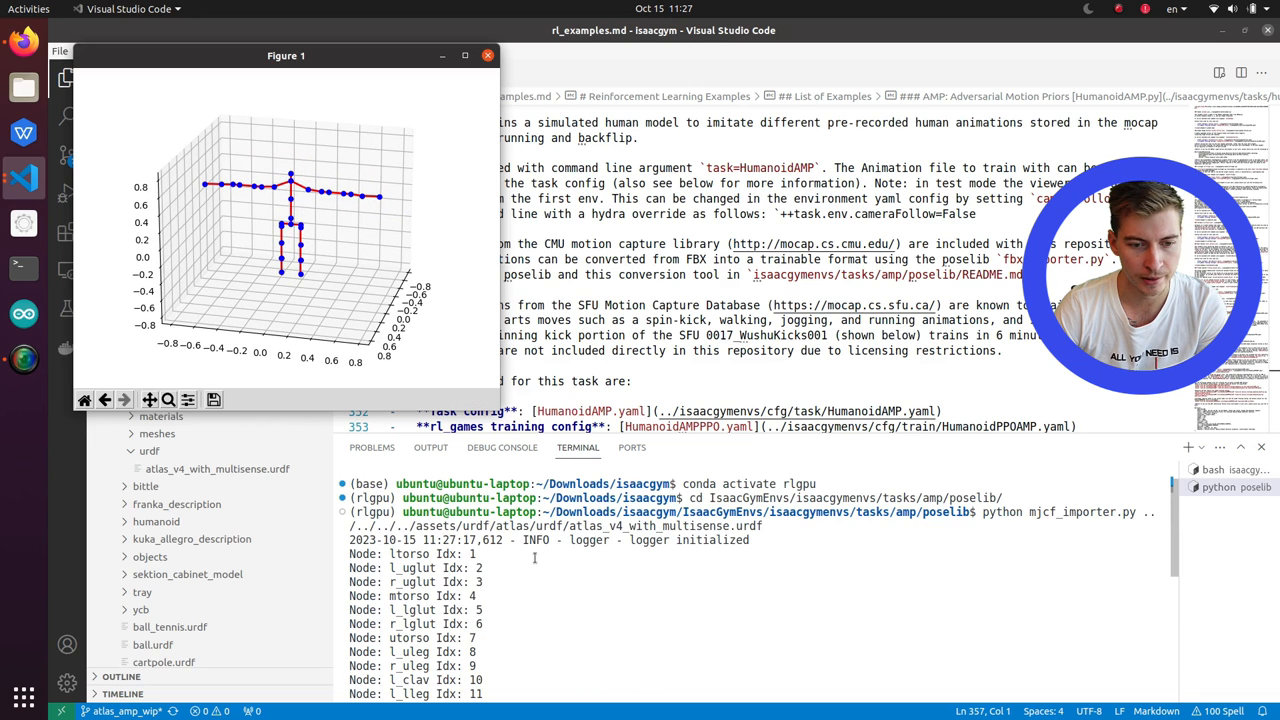
scroll(down, 3)
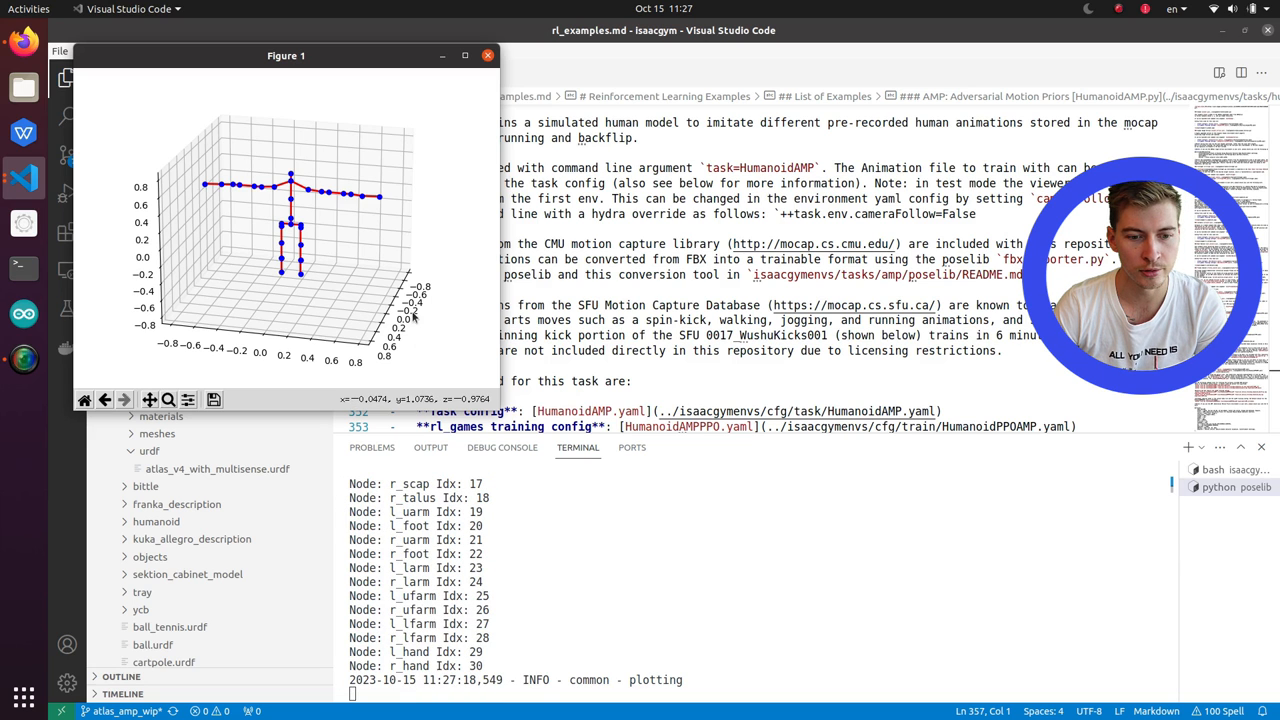
click(488, 56)
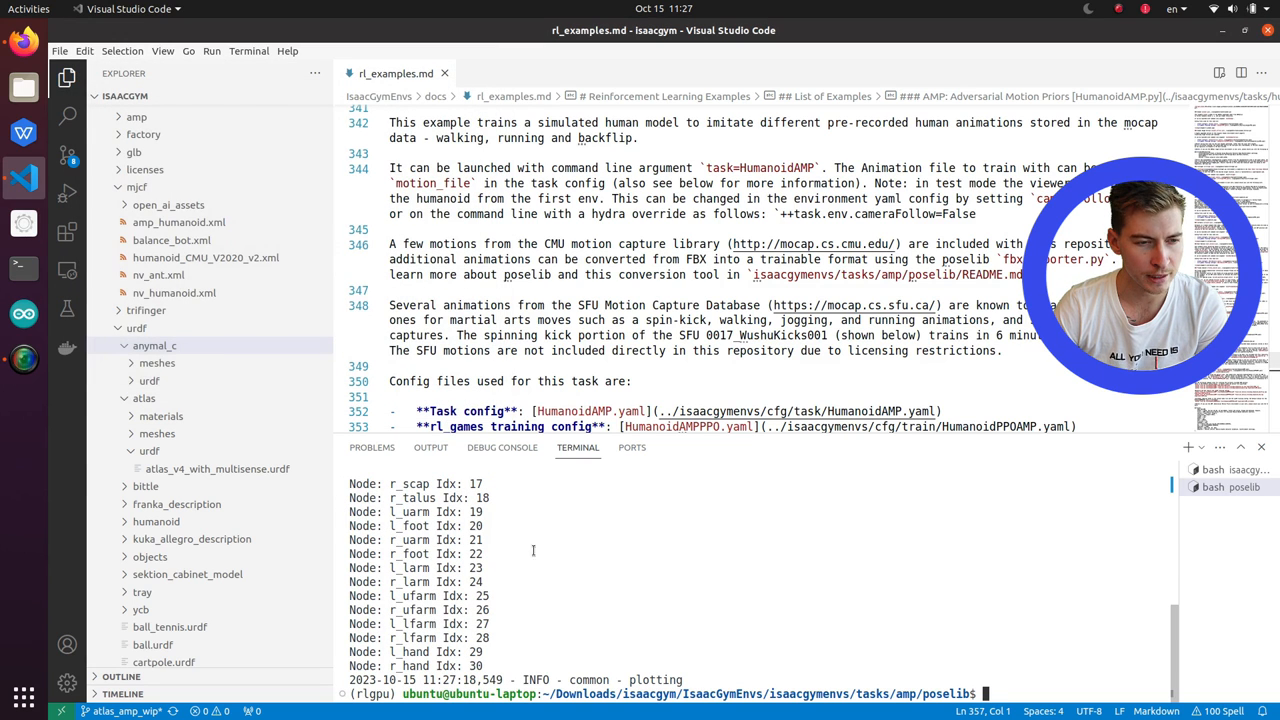
- Expand poselib's data folder to find the saved atlas_v4_with_multisense.npy T-pose file
click(156, 316)
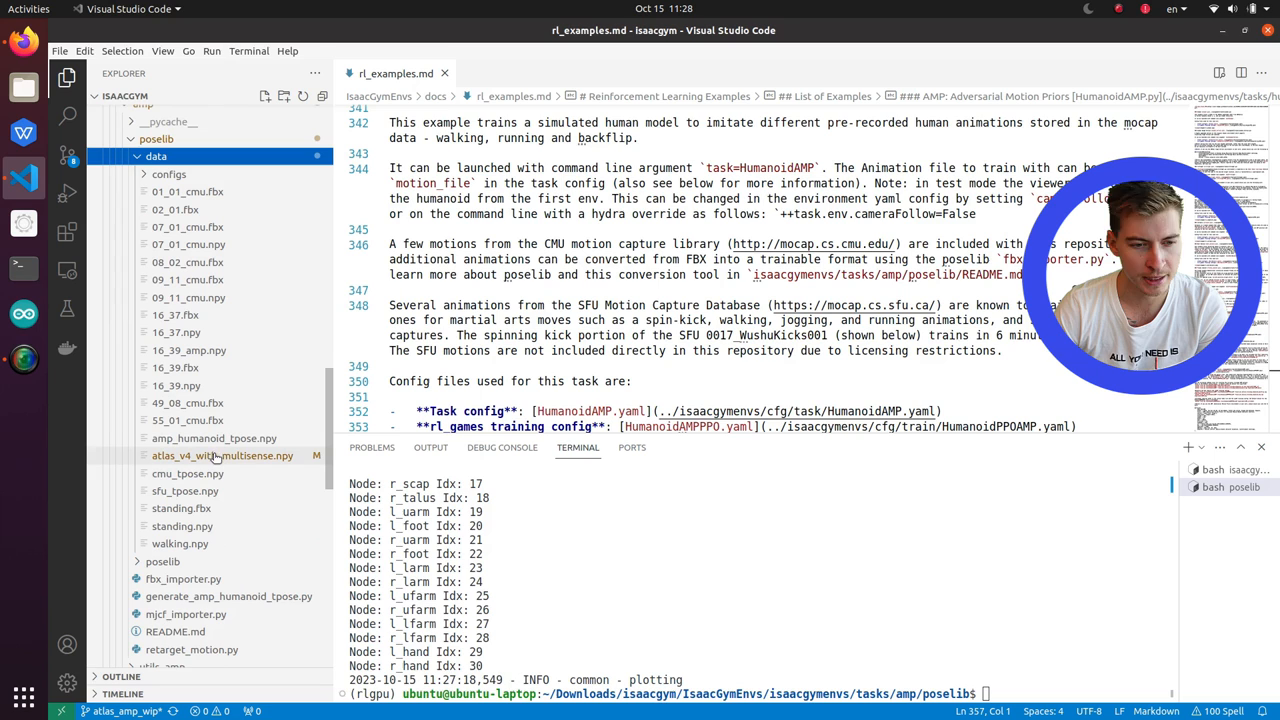
mouse_move(222, 456)
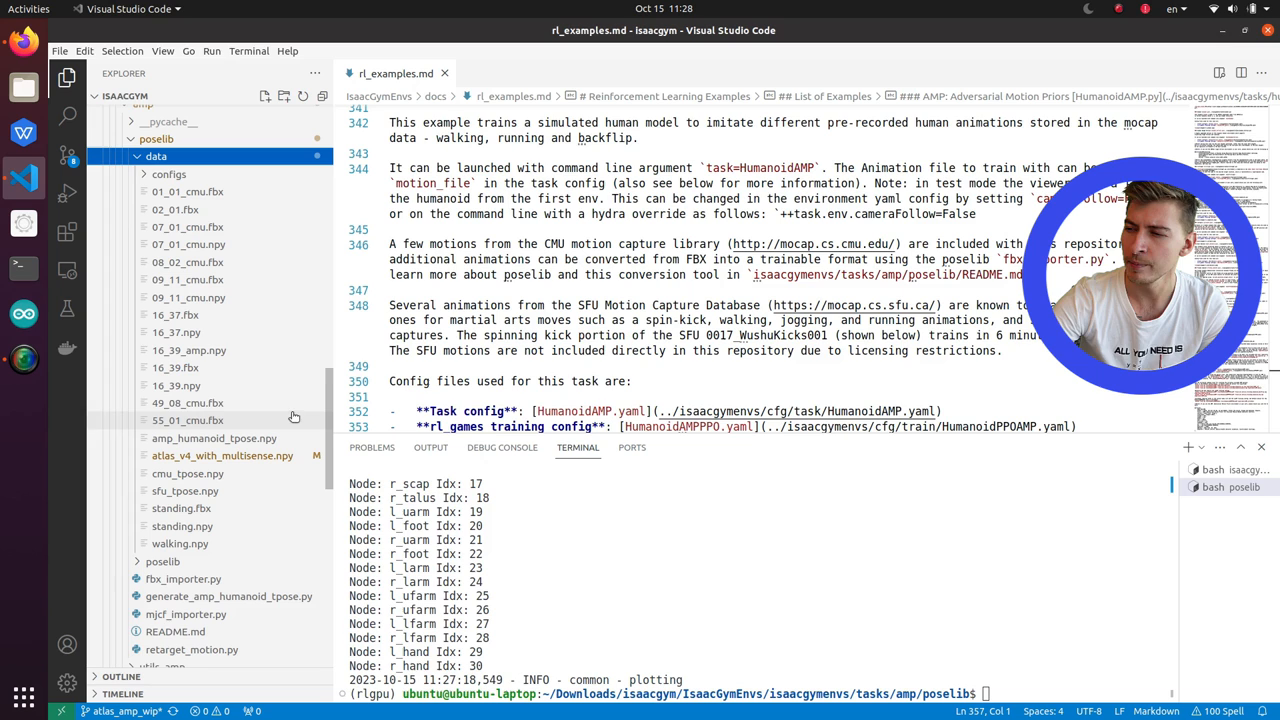
mouse_move(188, 350)
text(python retarget_motion.py data/configs/retarget_cmu_to_atlas.json 07_01_cmu.npy)
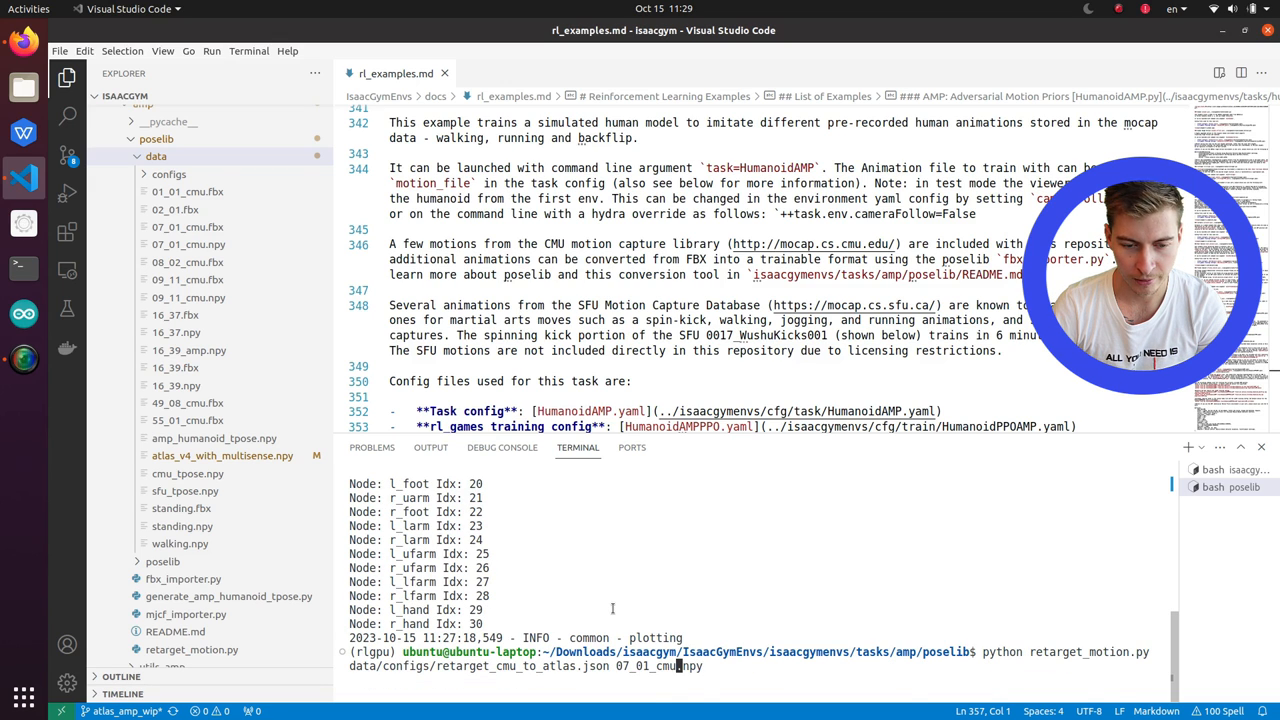
- Open retarget_cmu_to_amp.json and retarget_cmu_to_atlas.json from data/configs to compare joint mappings
click(168, 174)
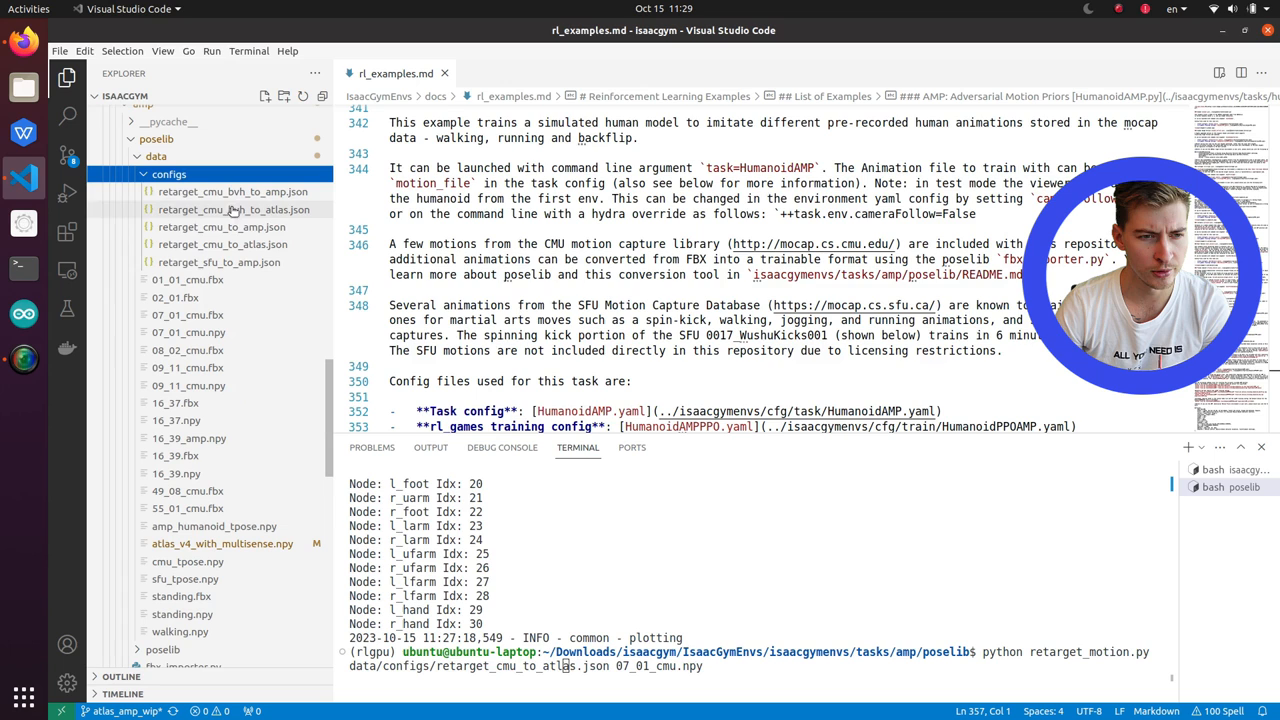
click(220, 228)
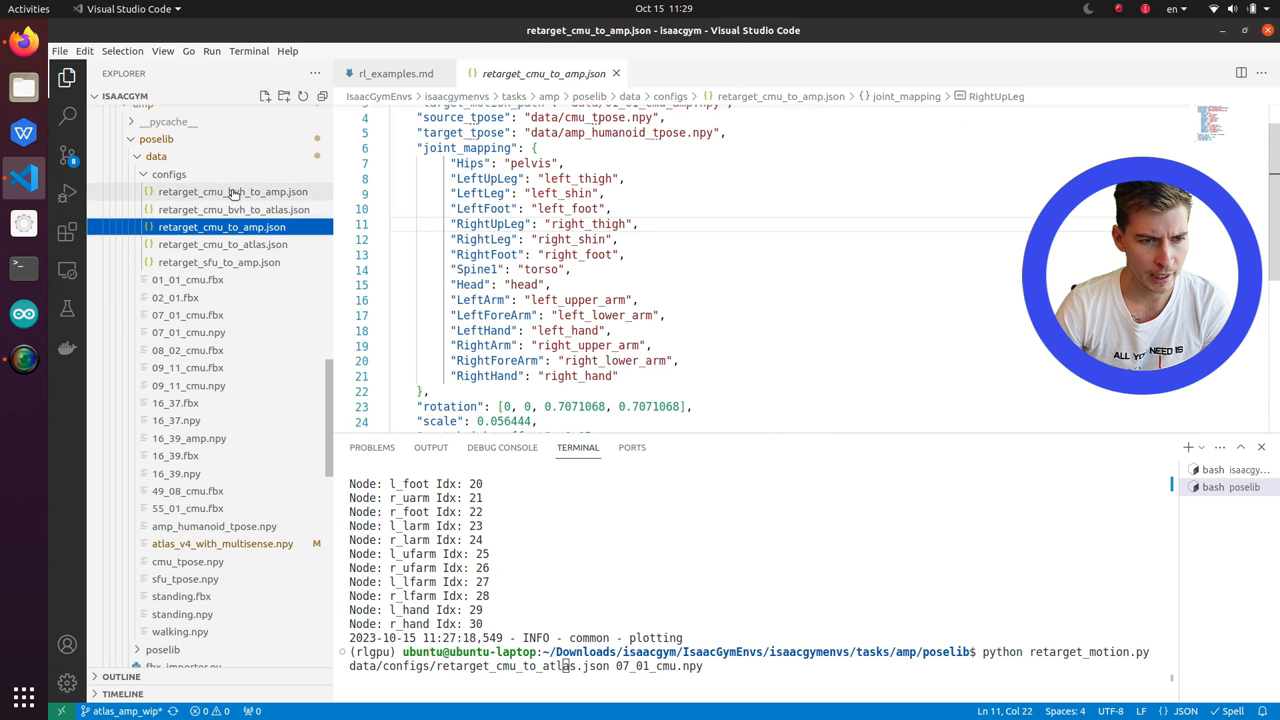
click(222, 244)
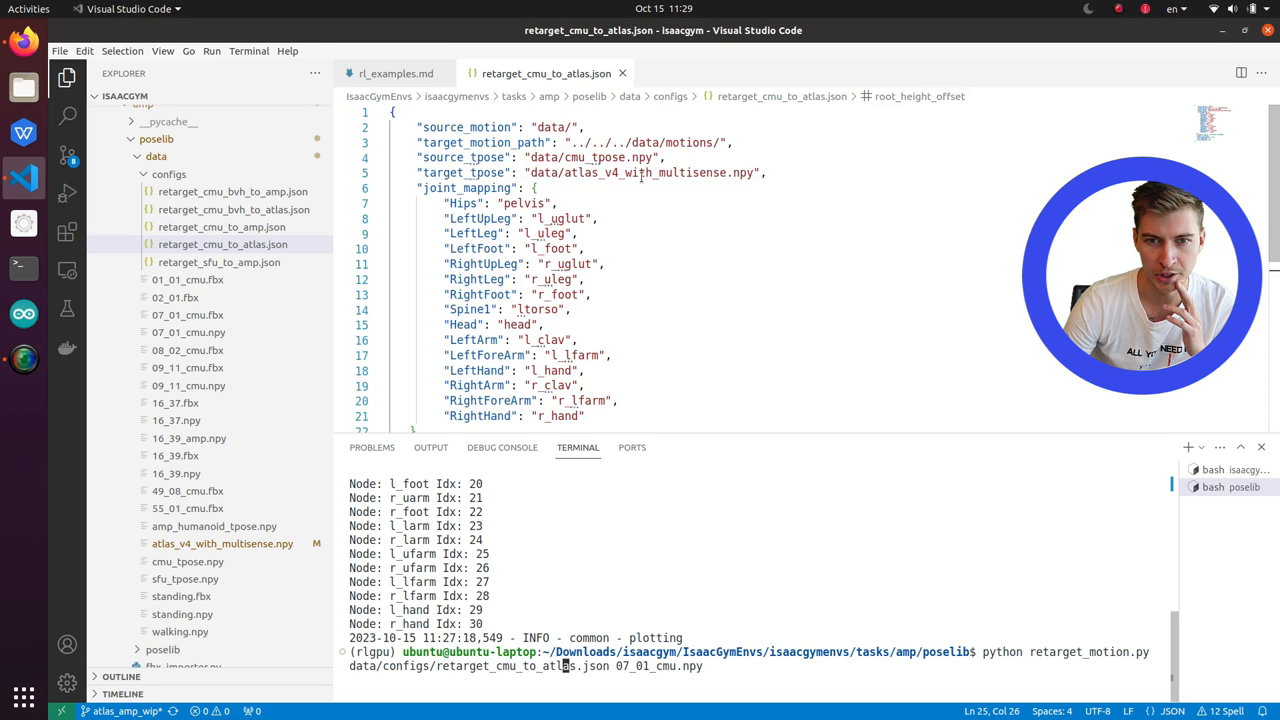
double_click(644, 172)
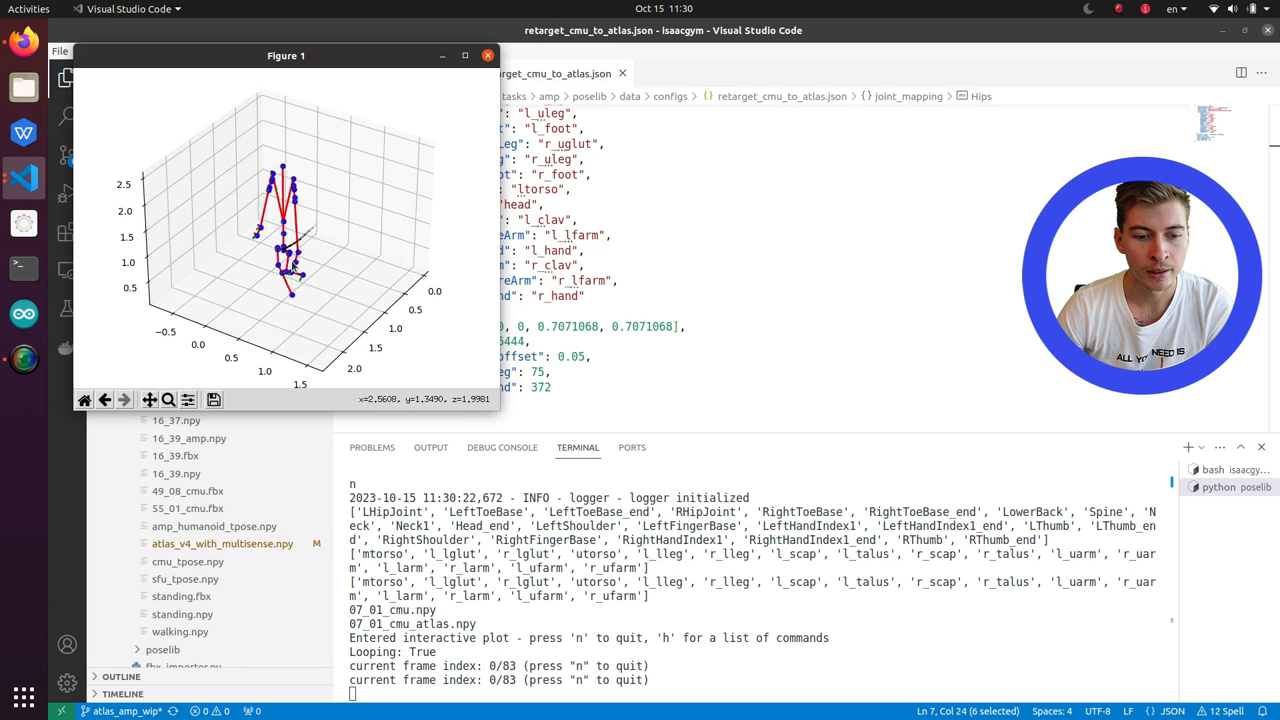
- Focus the Figure 1 window to preview the retargeted 07_01 Atlas motion
click(488, 56)
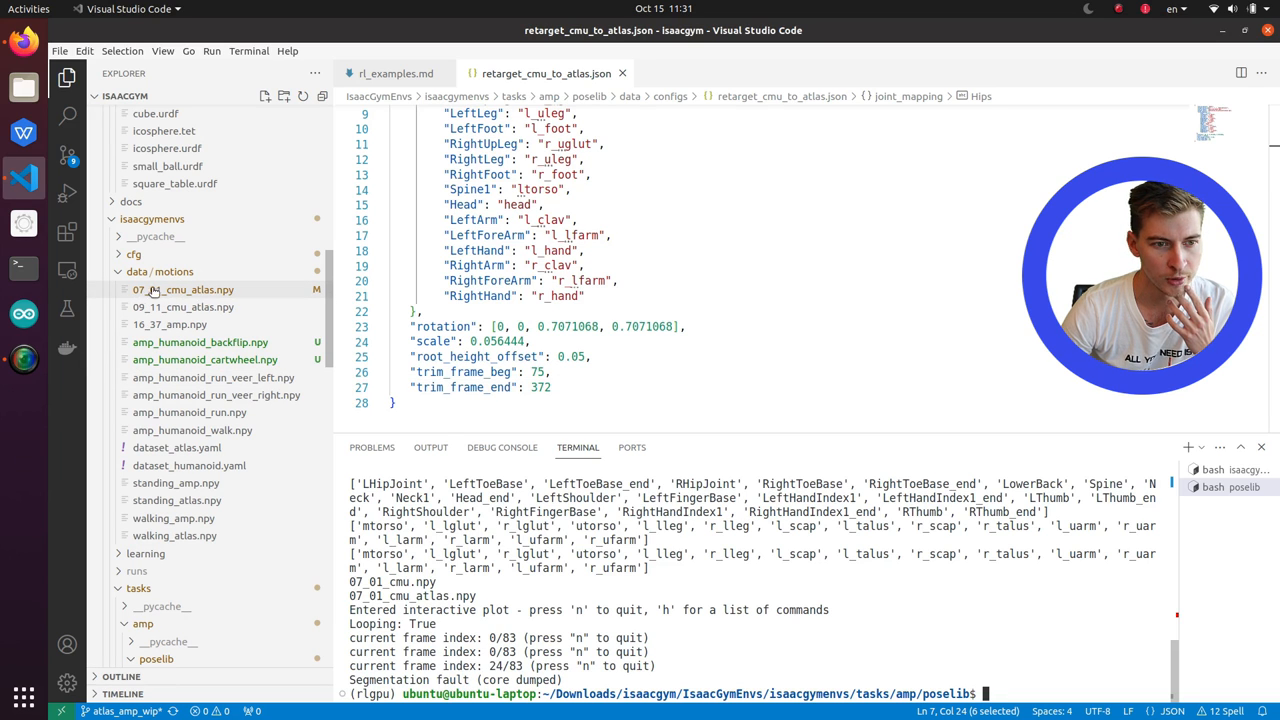
mouse_move(180, 288)
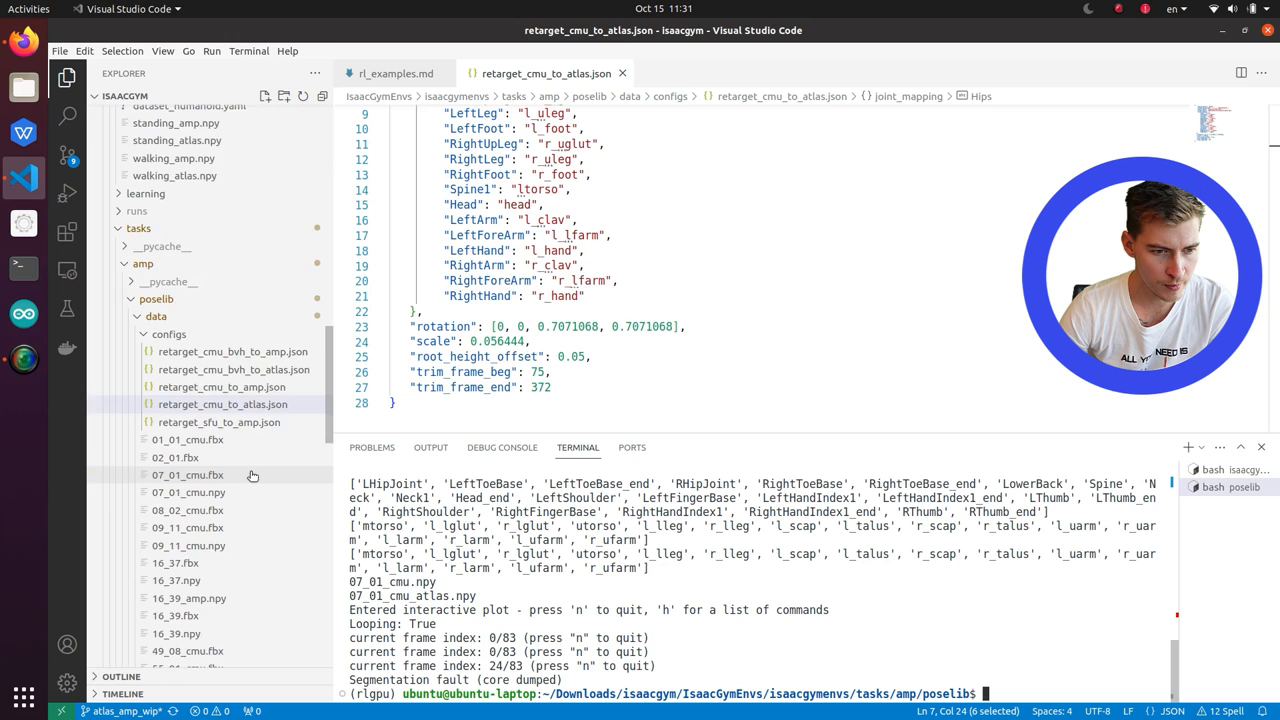
- Open atlas_amp_base.py from the Explorer and scroll through its observation code
scroll(down, 3)
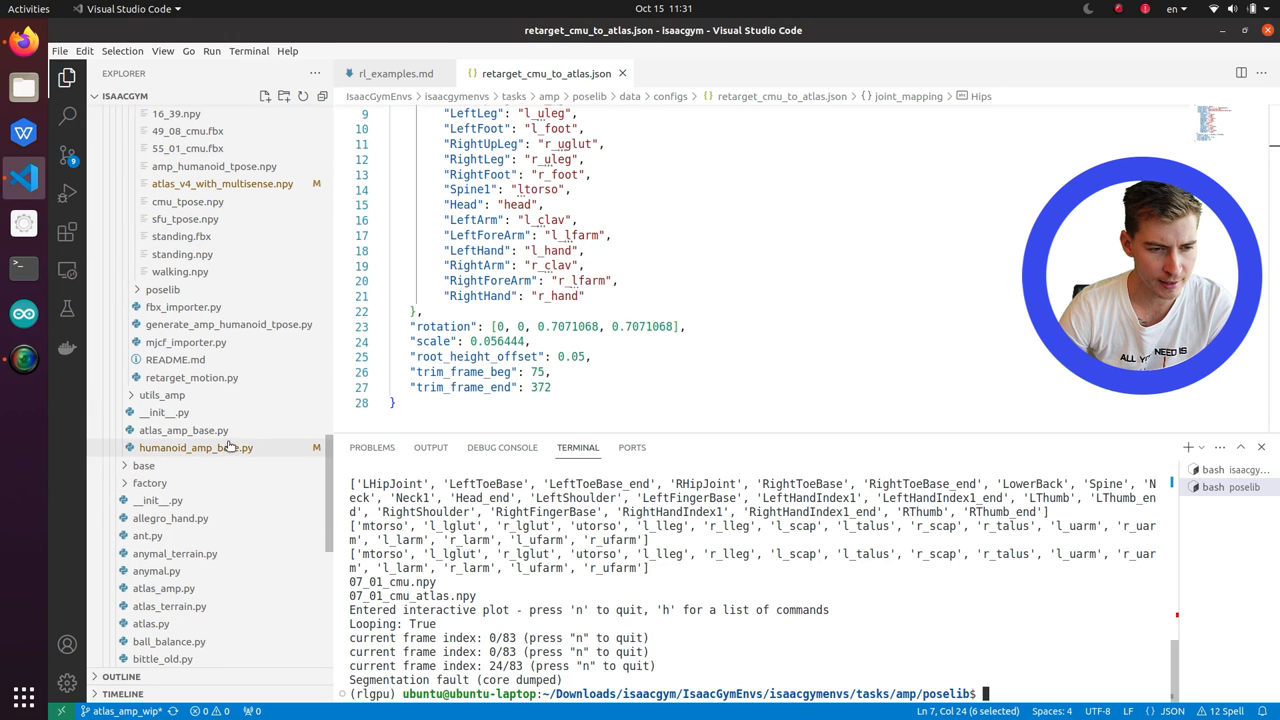
double_click(184, 430)
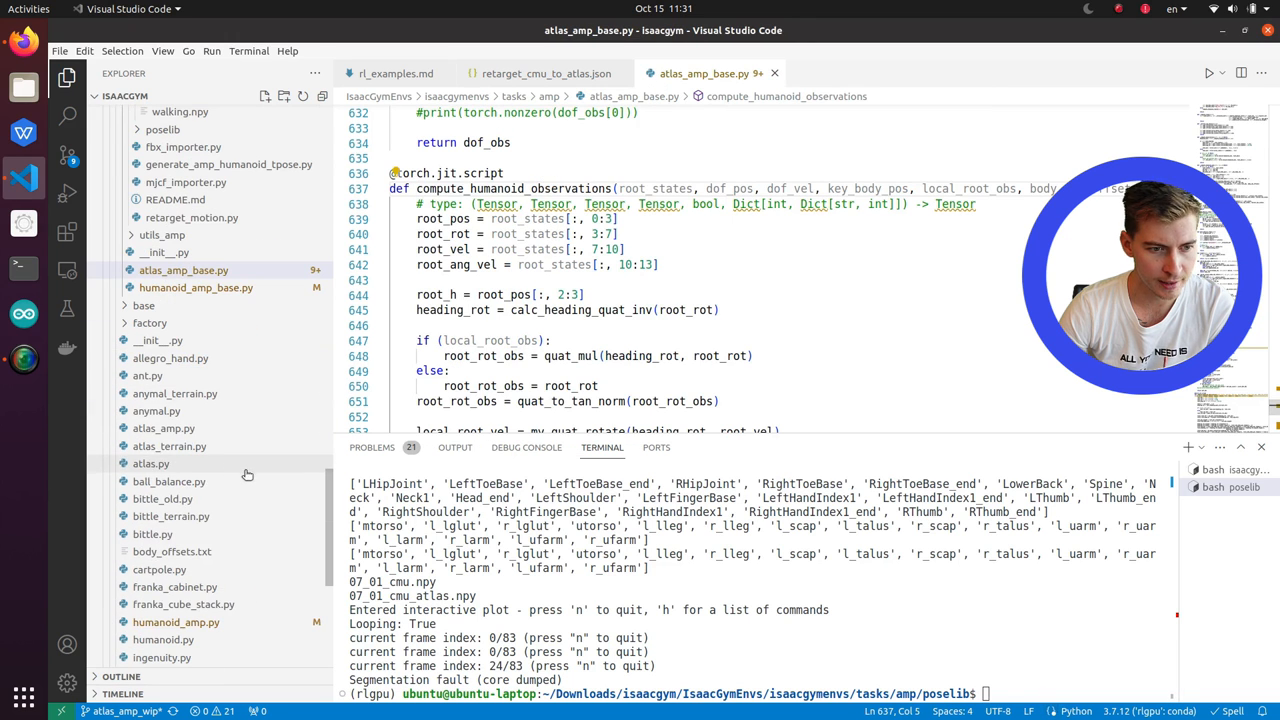
click(164, 428)
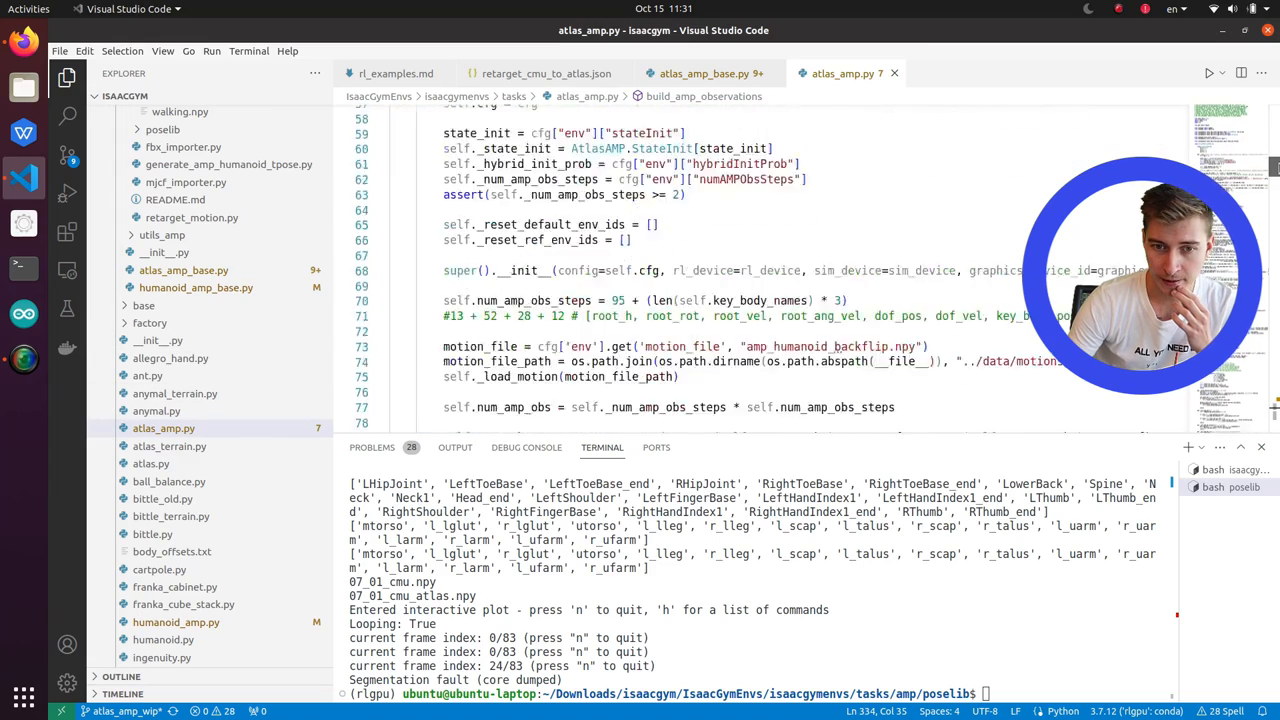
scroll(down, 3)
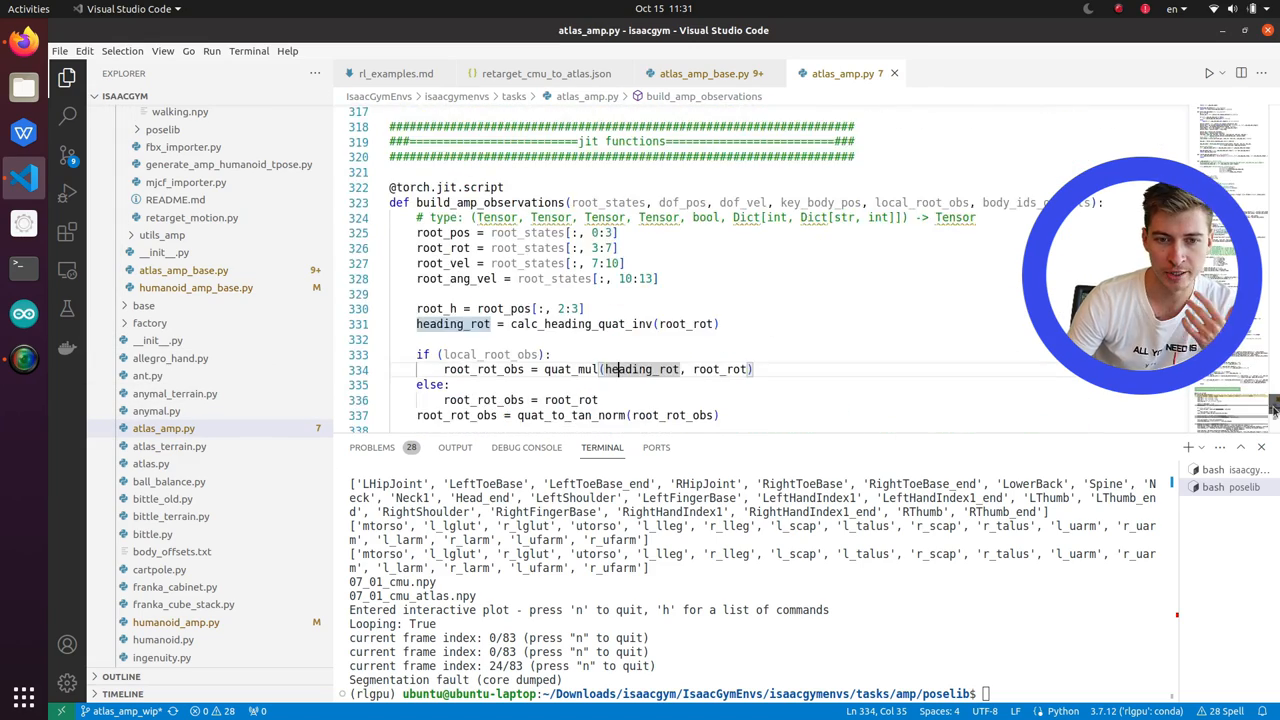
scroll(down, 3)
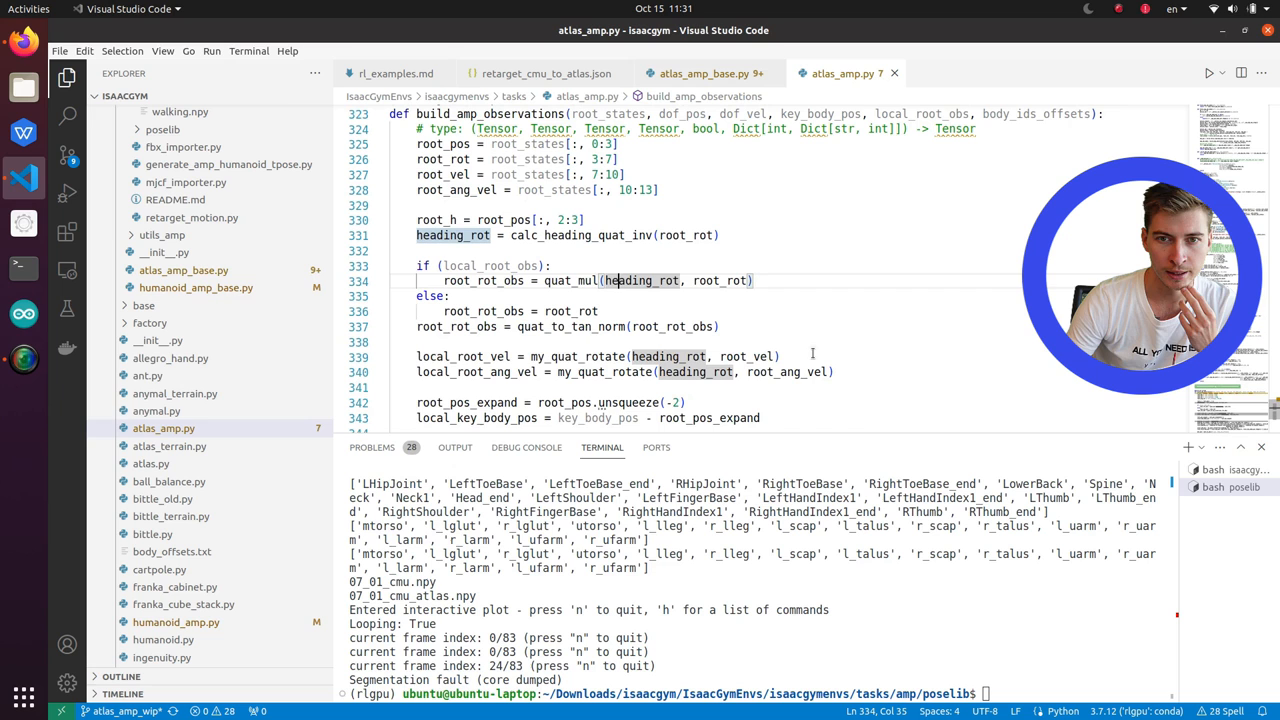
- Compare compute_humanoid_observations in atlas_amp_base.py with build_amp_observations in atlas_amp.py
click(708, 72)
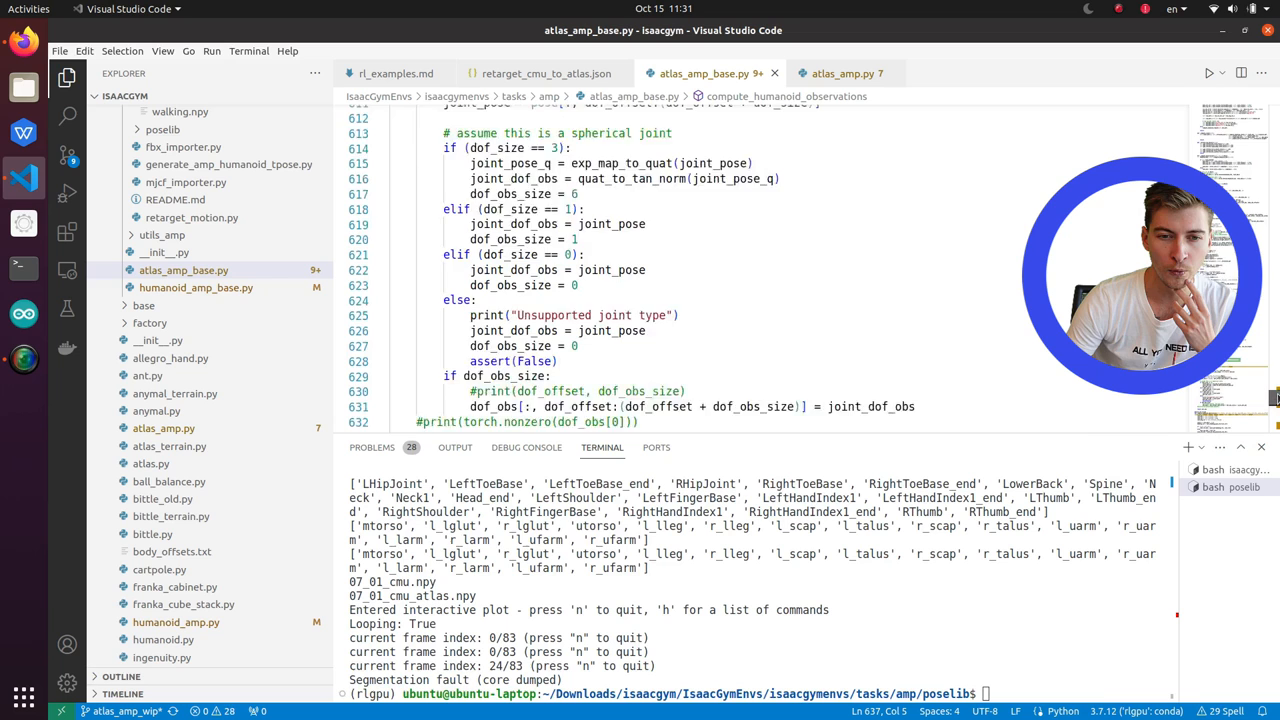
scroll(down, 3)
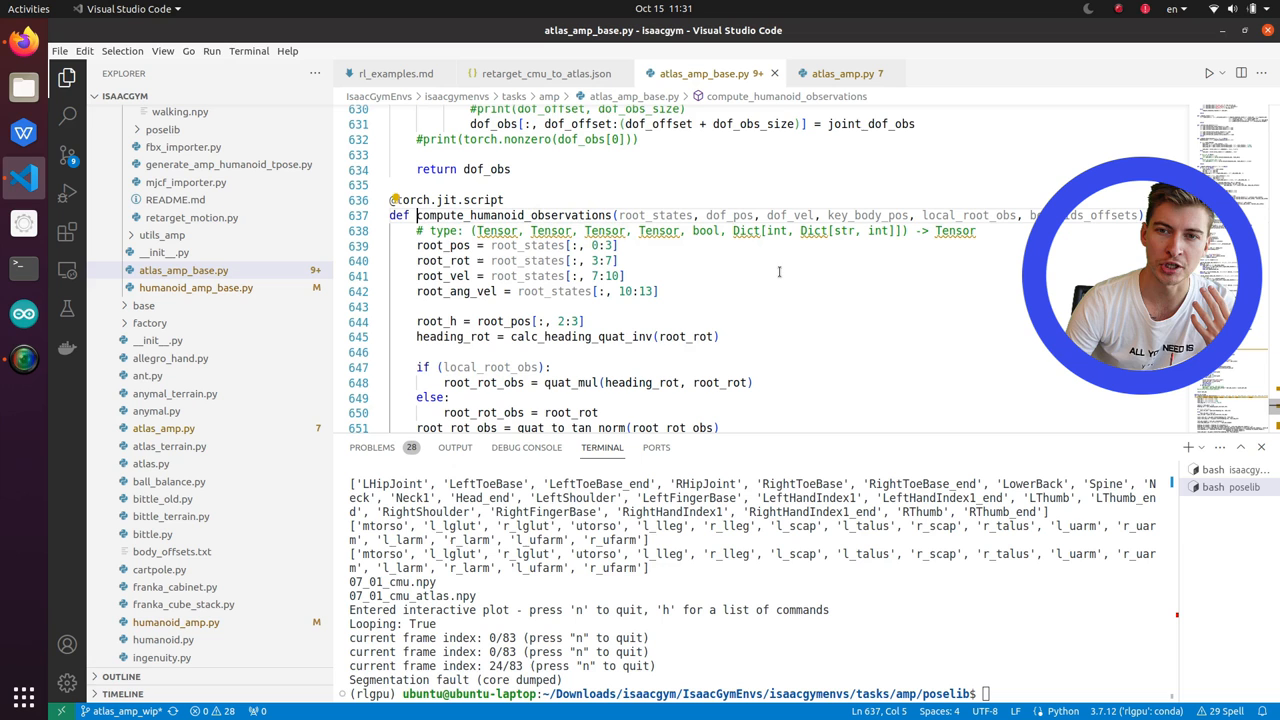
click(840, 72)
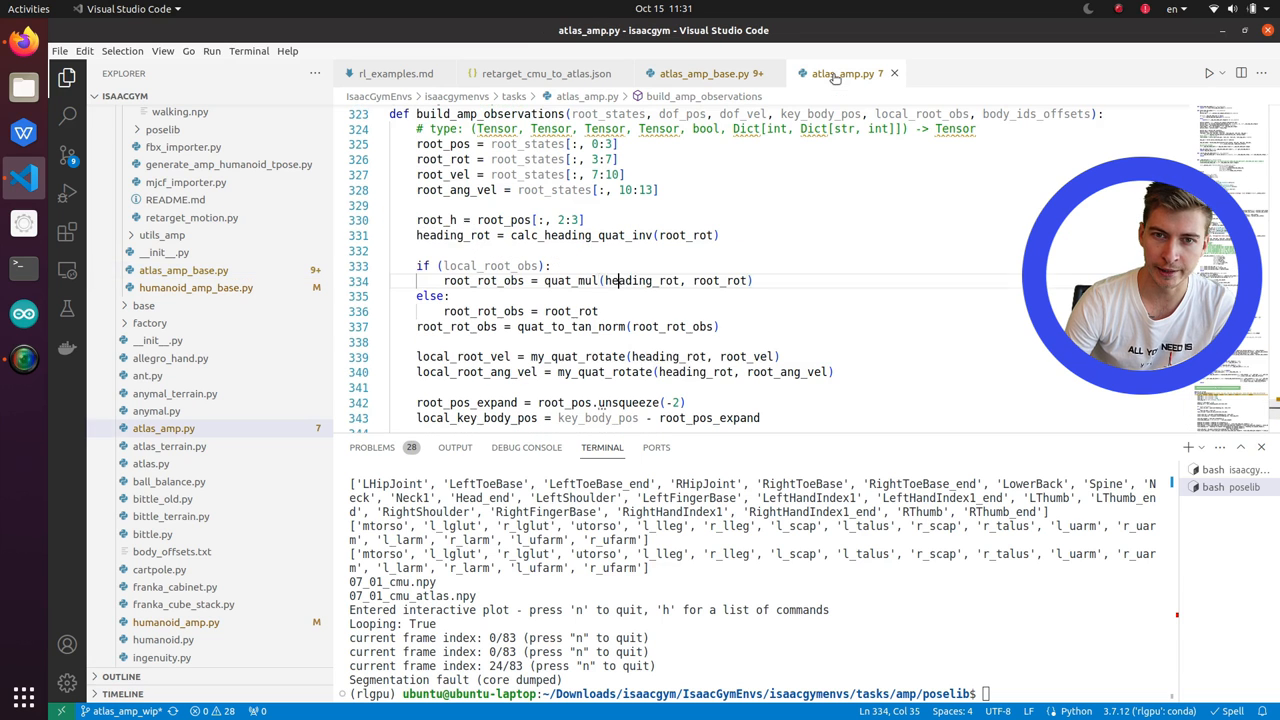
click(704, 72)
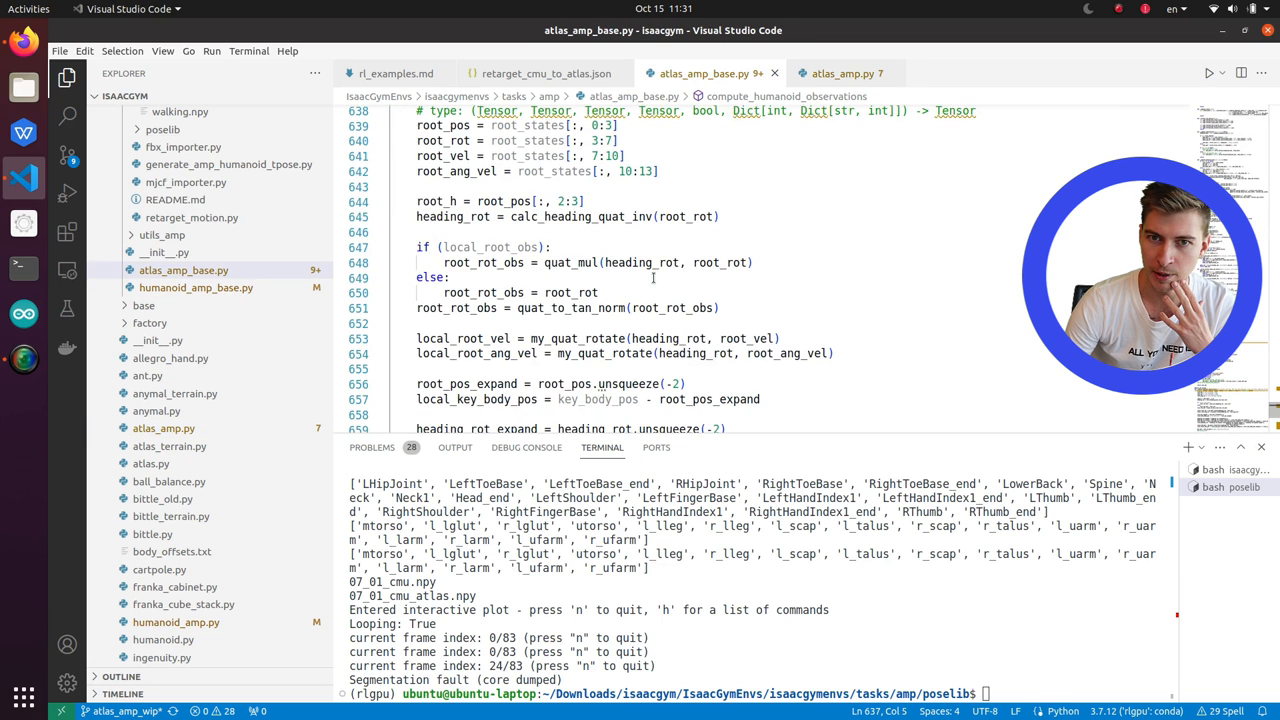
click(844, 72)
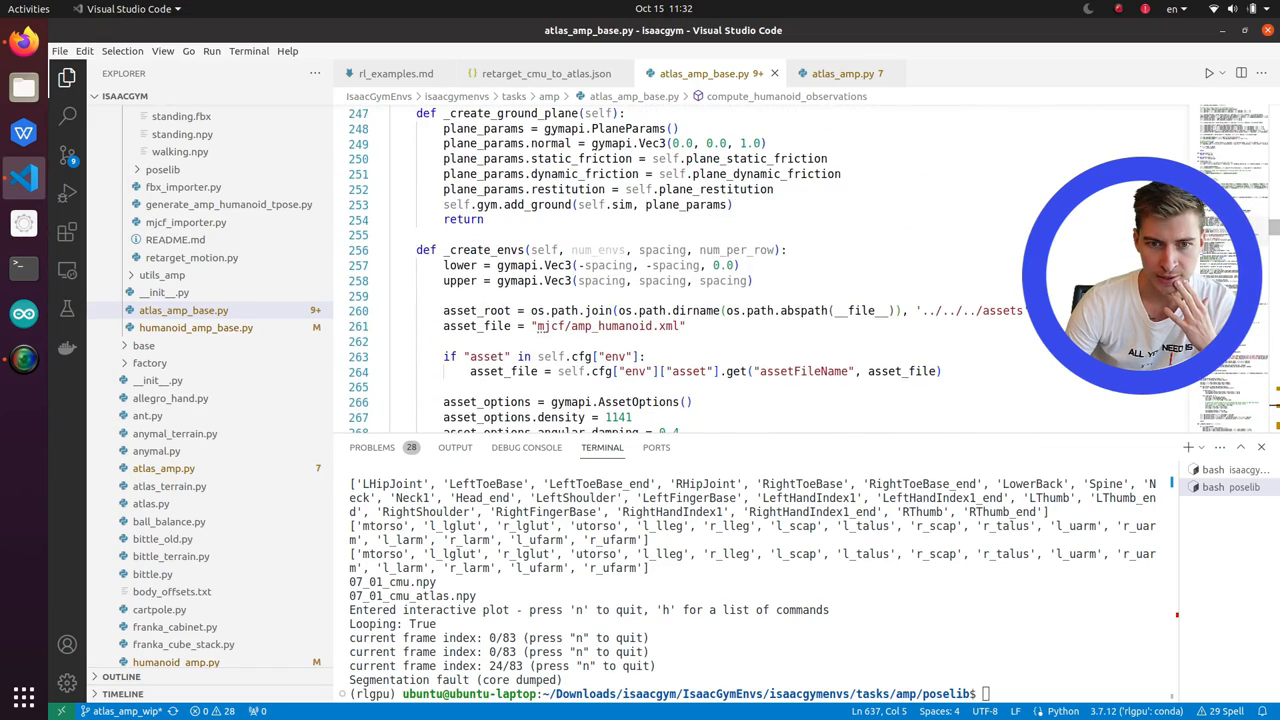
- Show AtlasAMP.yaml's Atlas URDF assetFileName, PD gains, contactBodies and terminationHeight settings
scroll(down, 3)
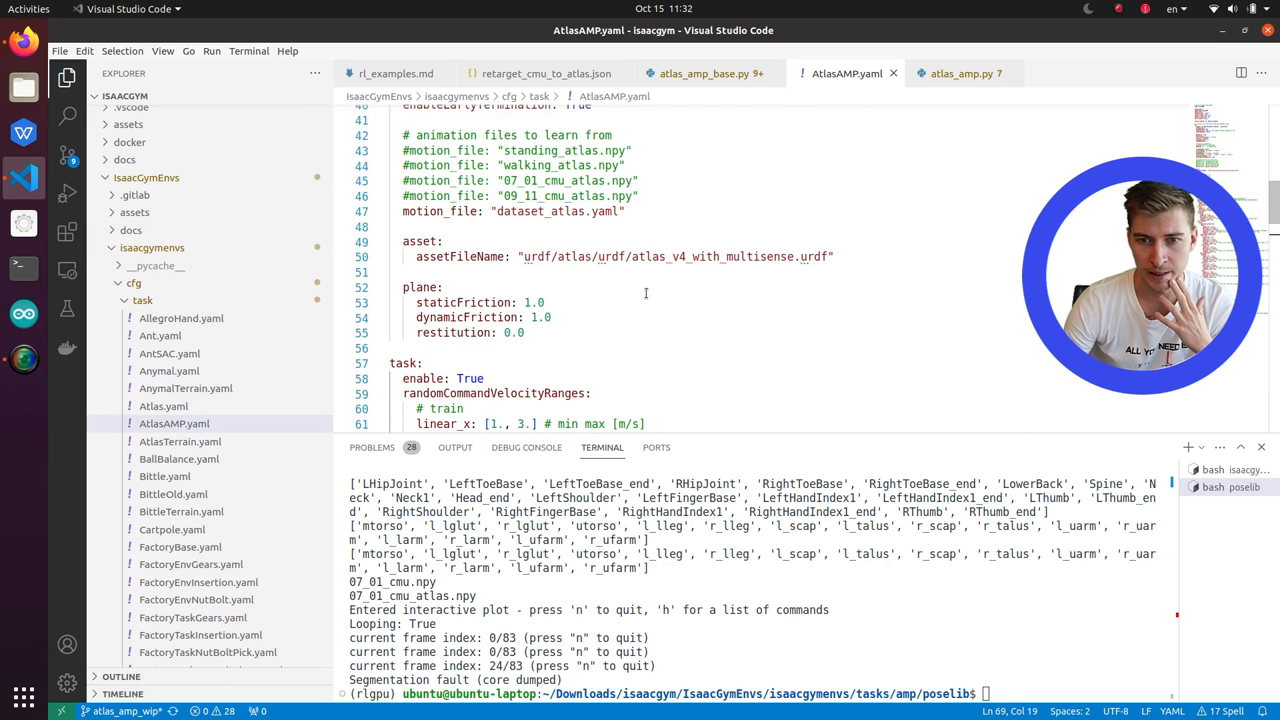
click(772, 256)
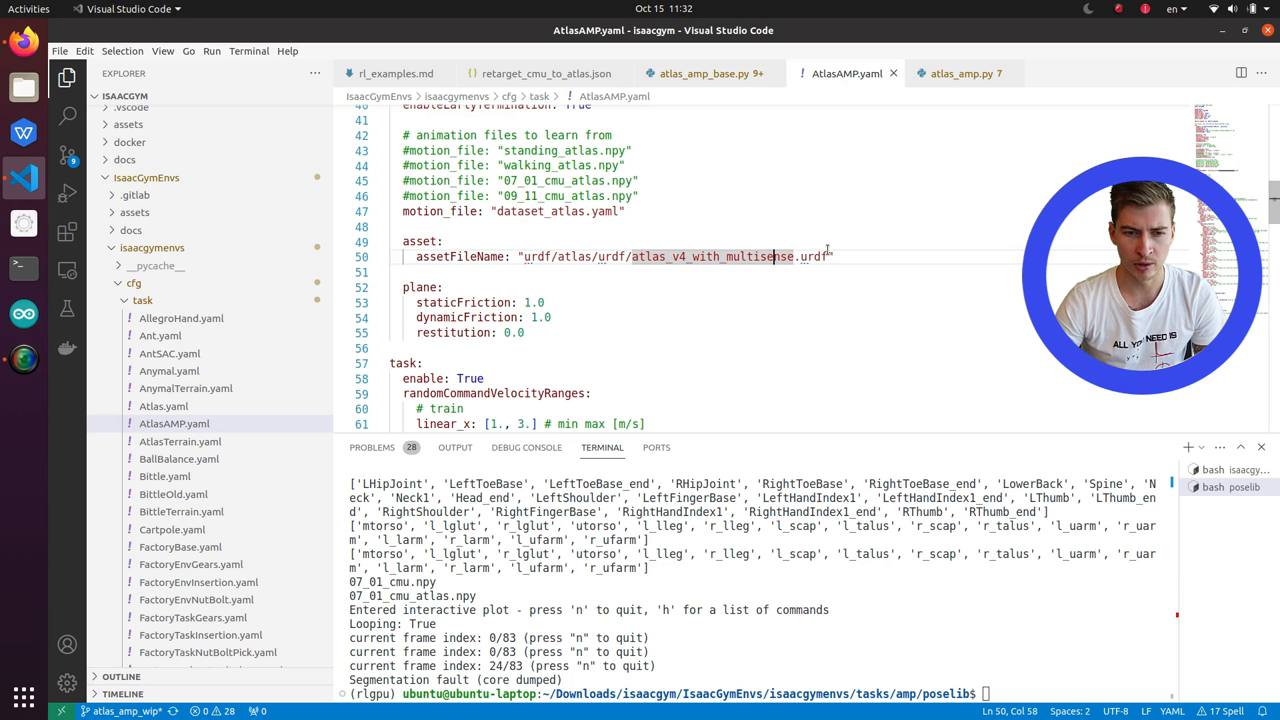
scroll(down, 3)
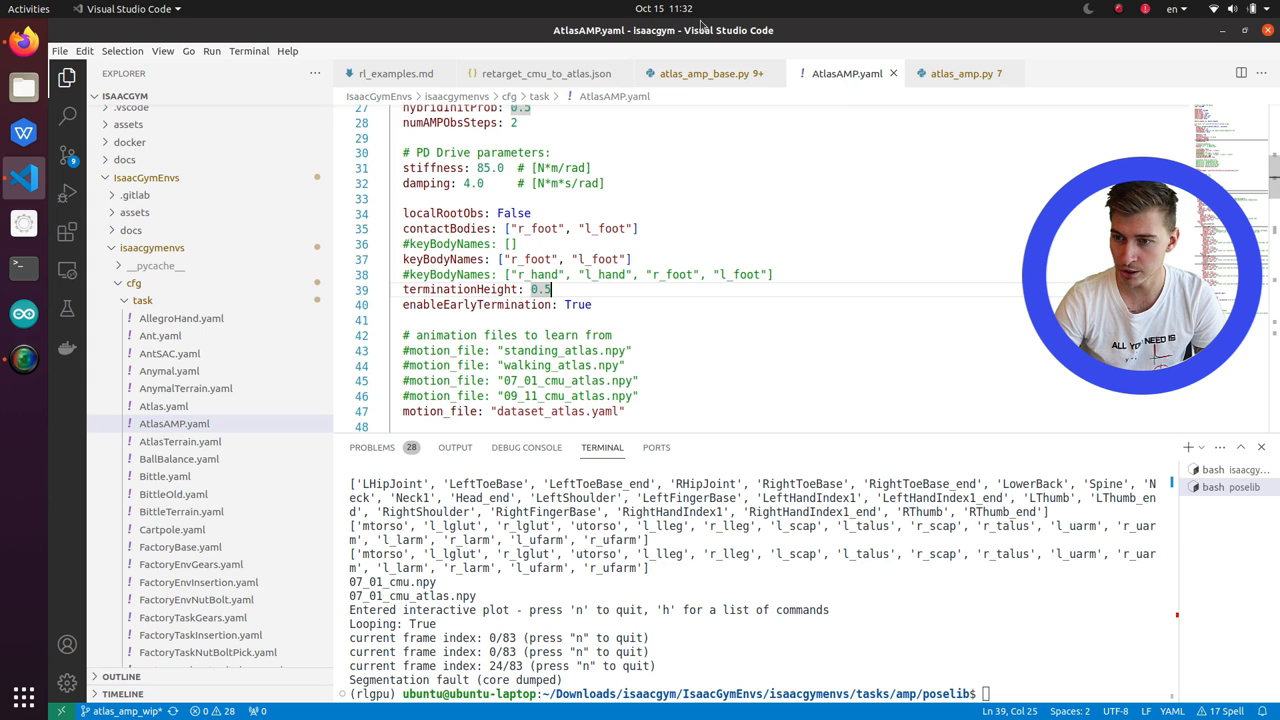
- Review compute_humanoid_reset's contact-force and termination-height logic in atlas_amp_base.py
click(704, 72)
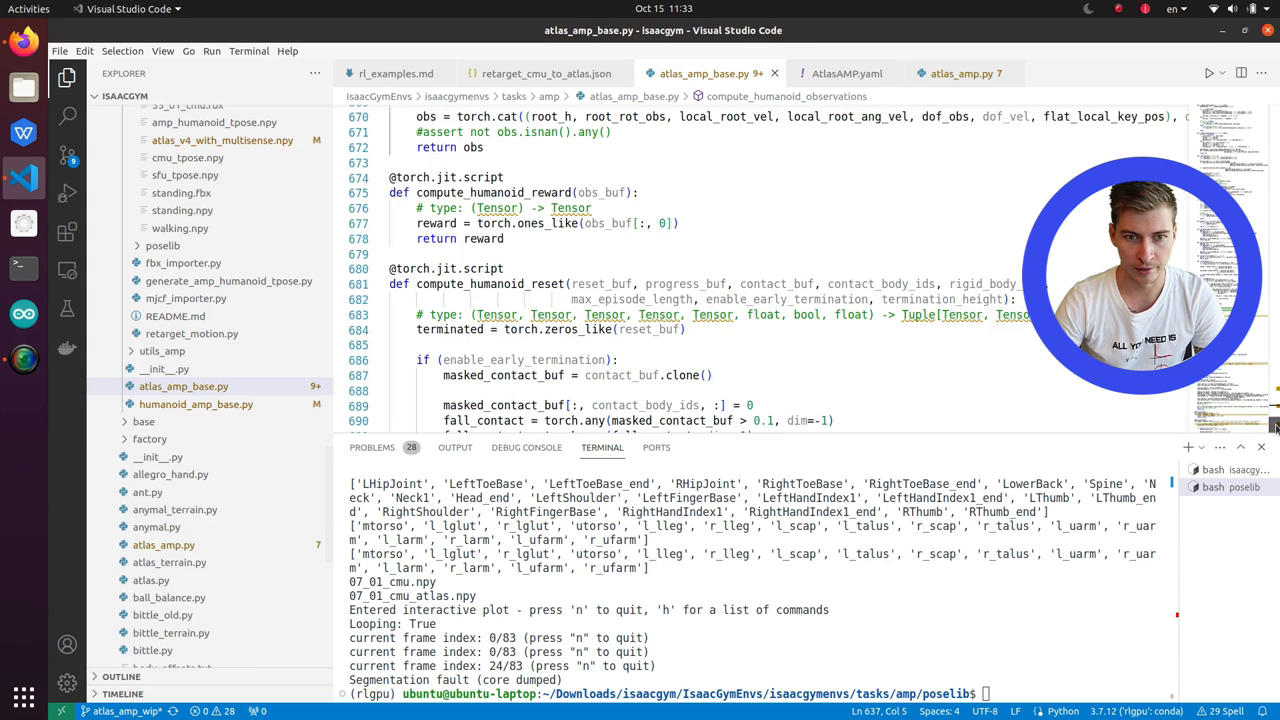
scroll(down, 3)
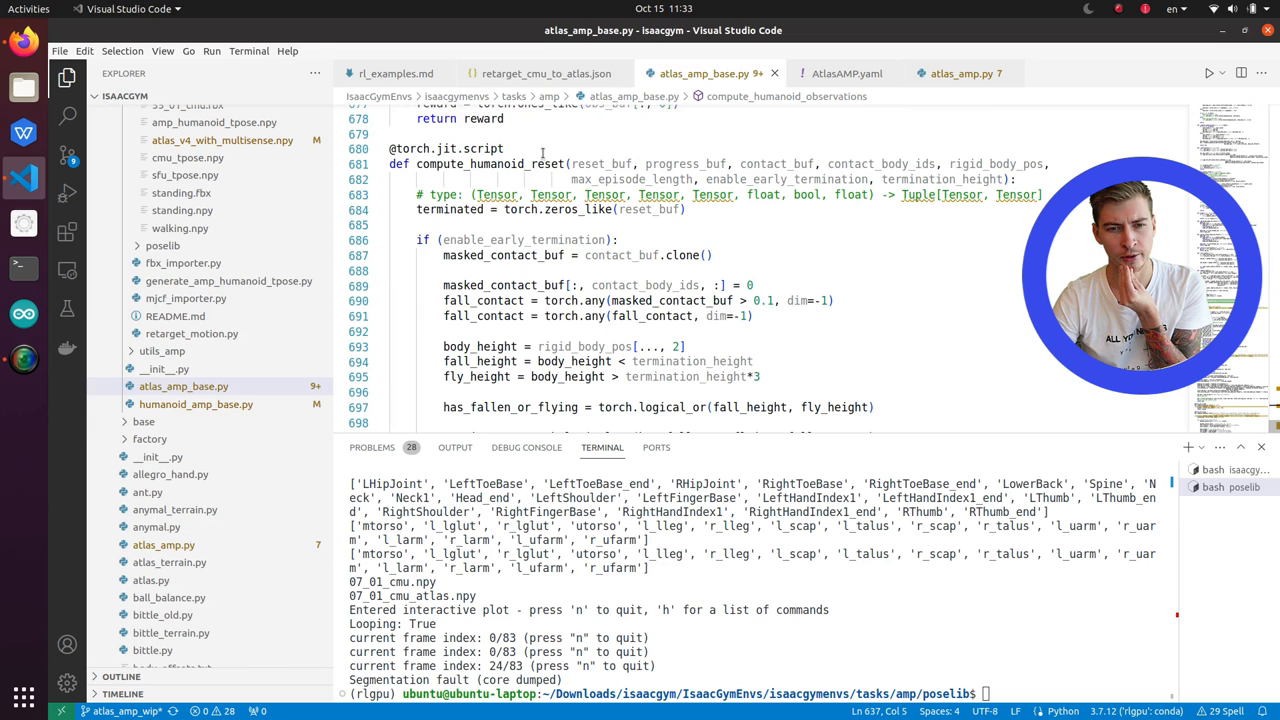
scroll(down, 3)
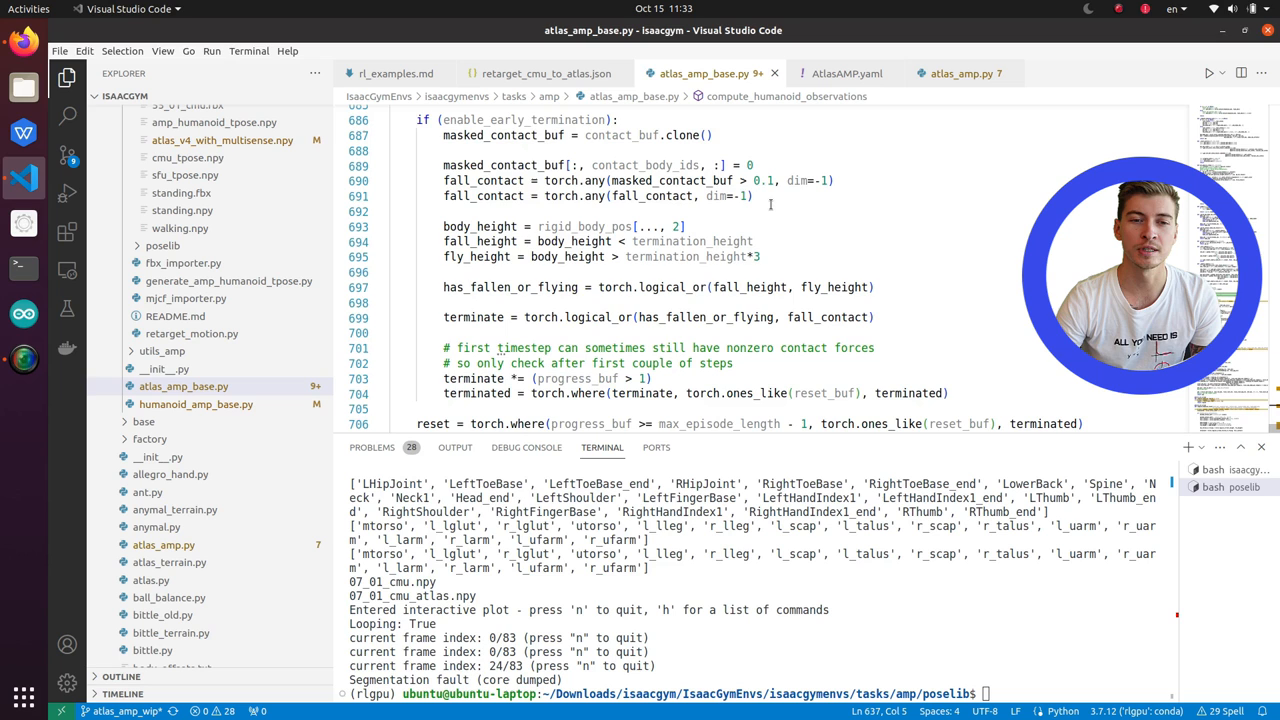
scroll(down, 3)
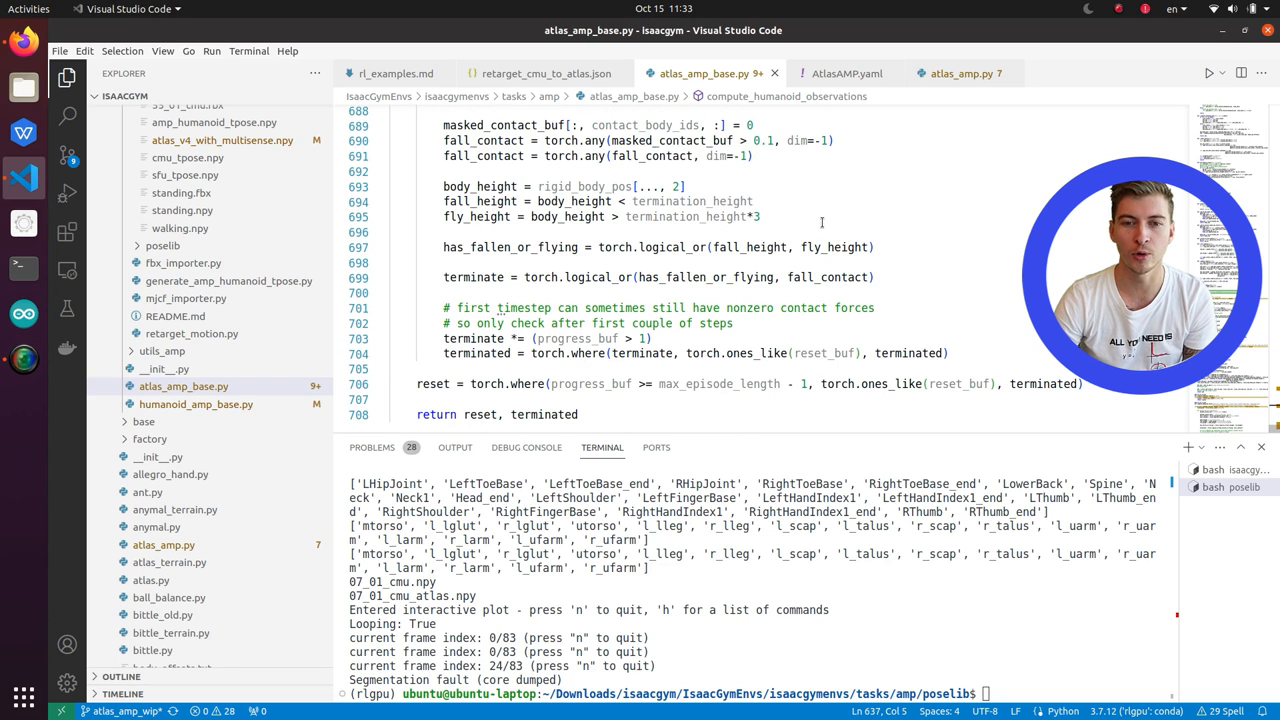
mouse_move(668, 216)
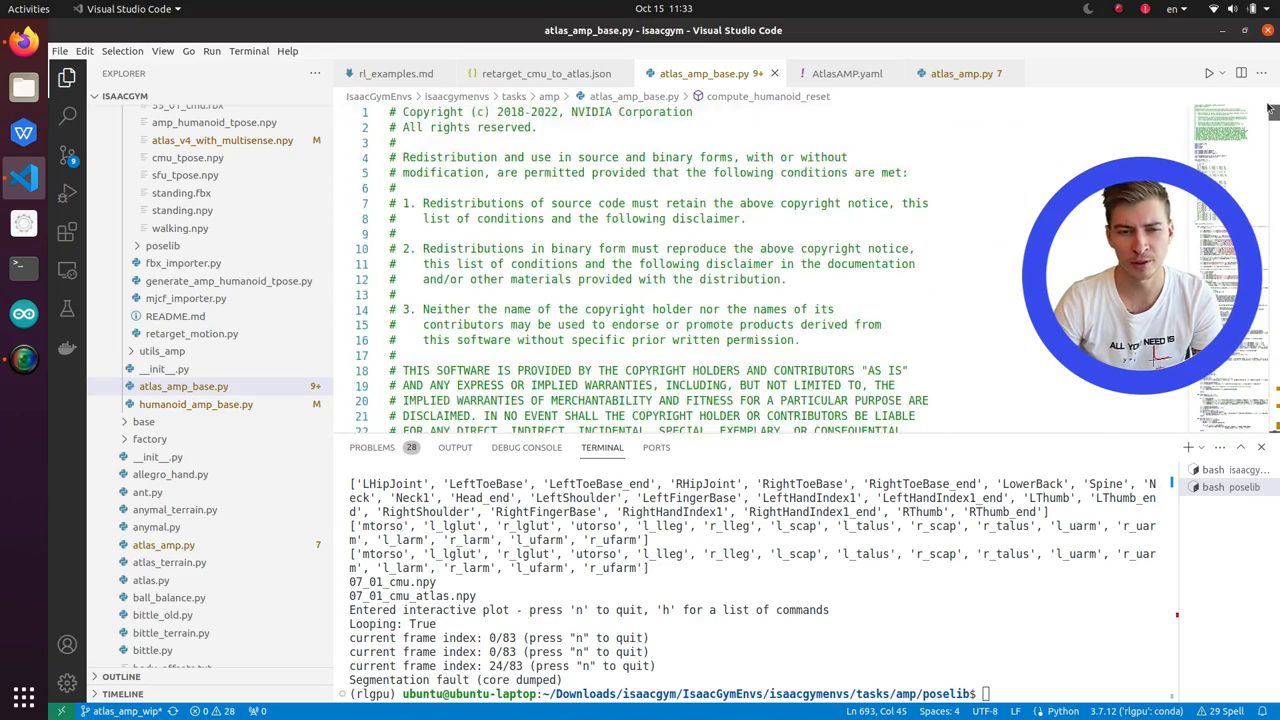
- Scroll atlas_amp_base.py to the body_ids_offsets joint mapping table
scroll(down, 3)
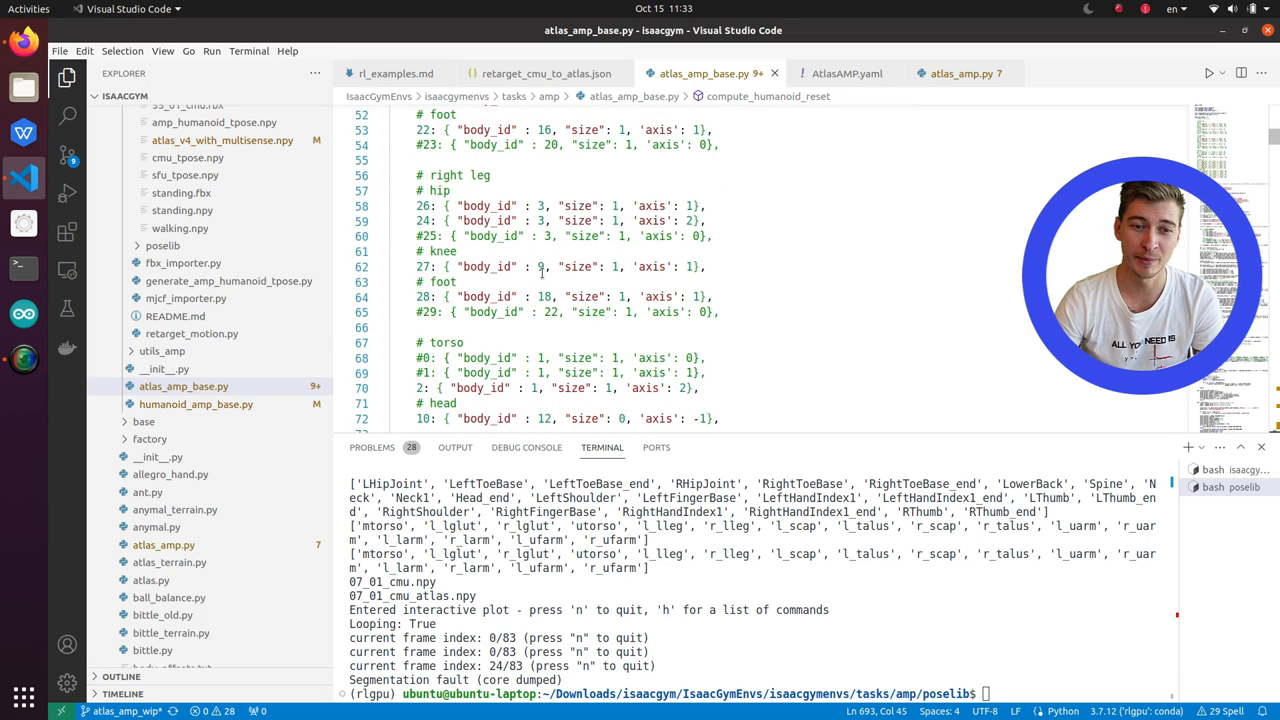
scroll(down, 3)
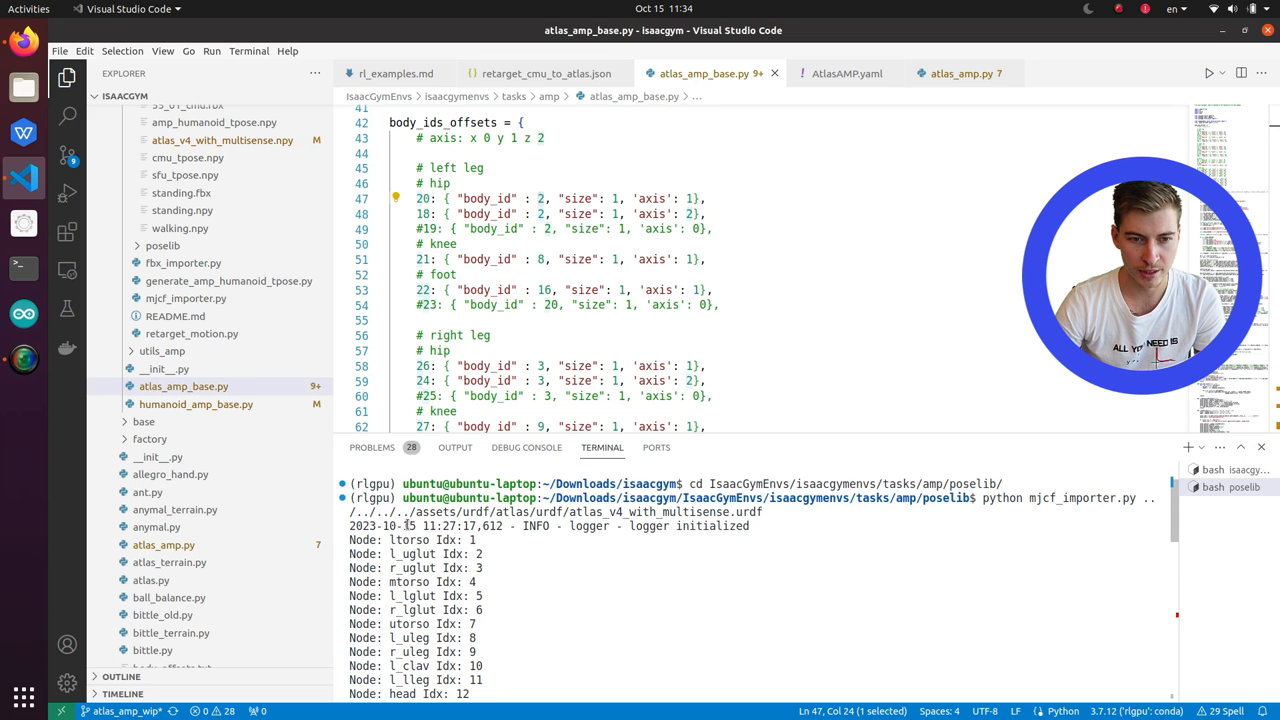
scroll(down, 3)
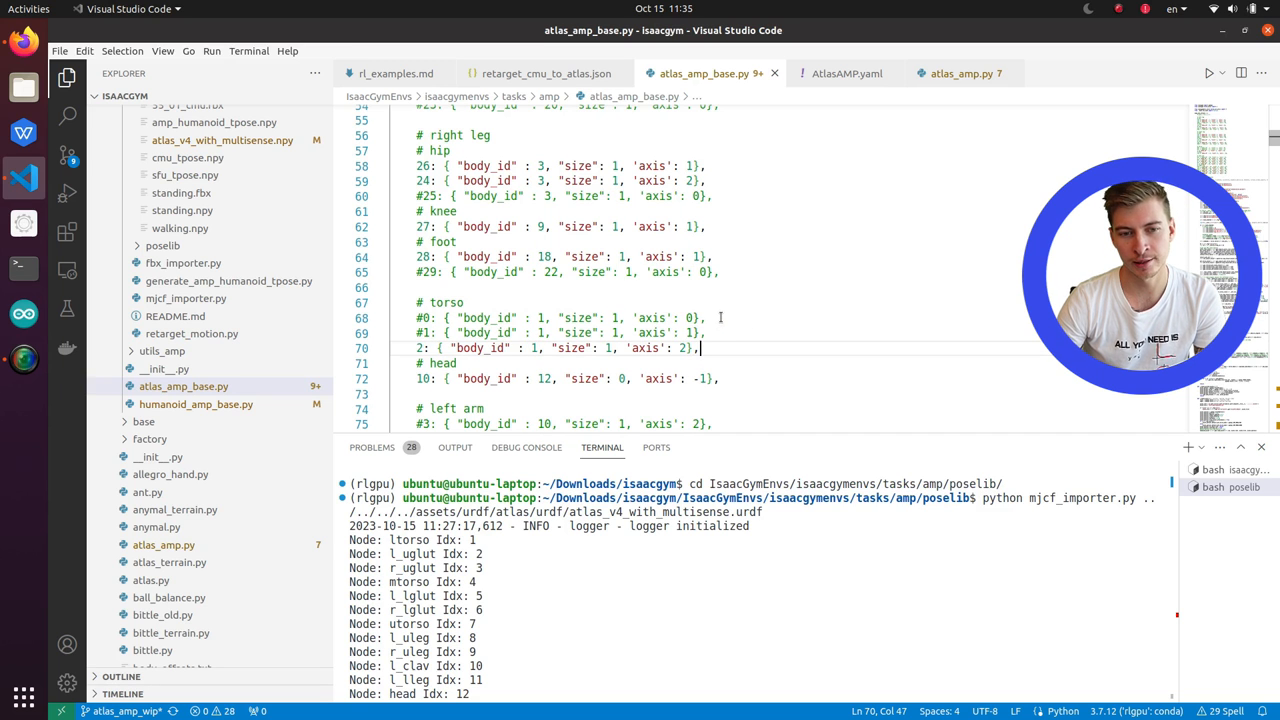
scroll(down, 3)
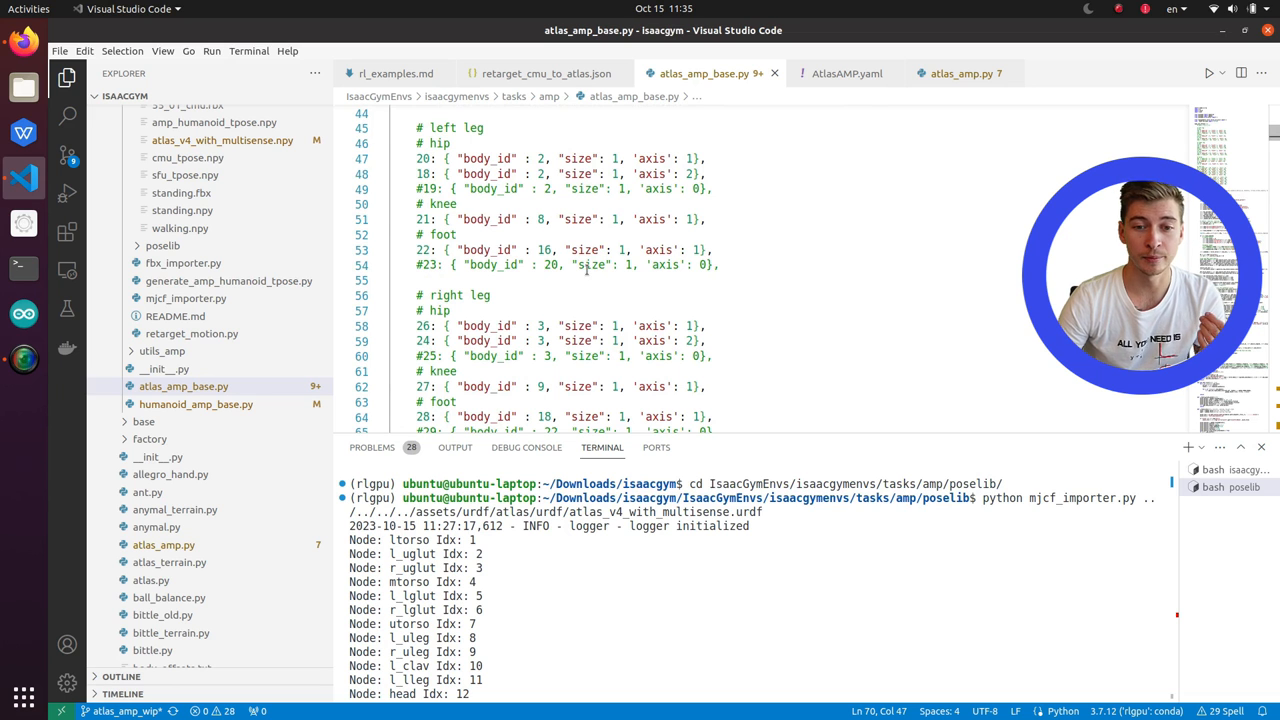
- Scroll through AtlasAMPBase.__init__, then return to AtlasAMP.yaml showing the task name and wandb settings
scroll(down, 3)
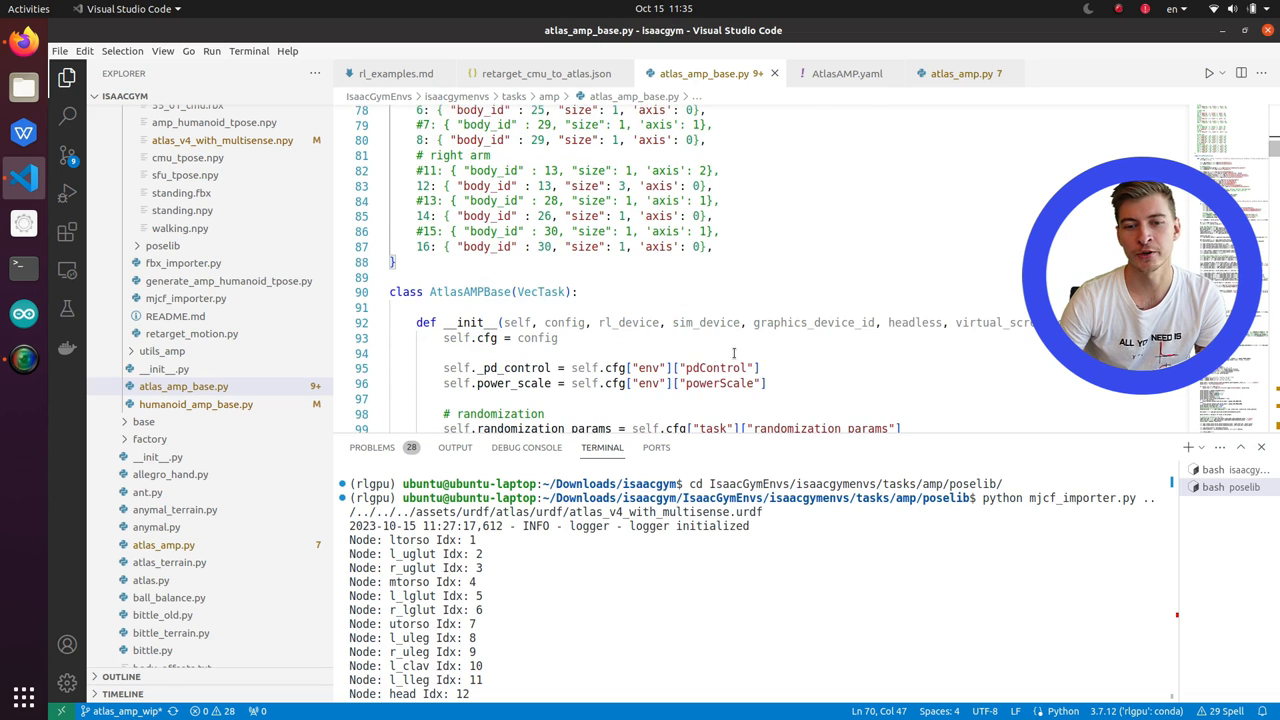
scroll(down, 3)
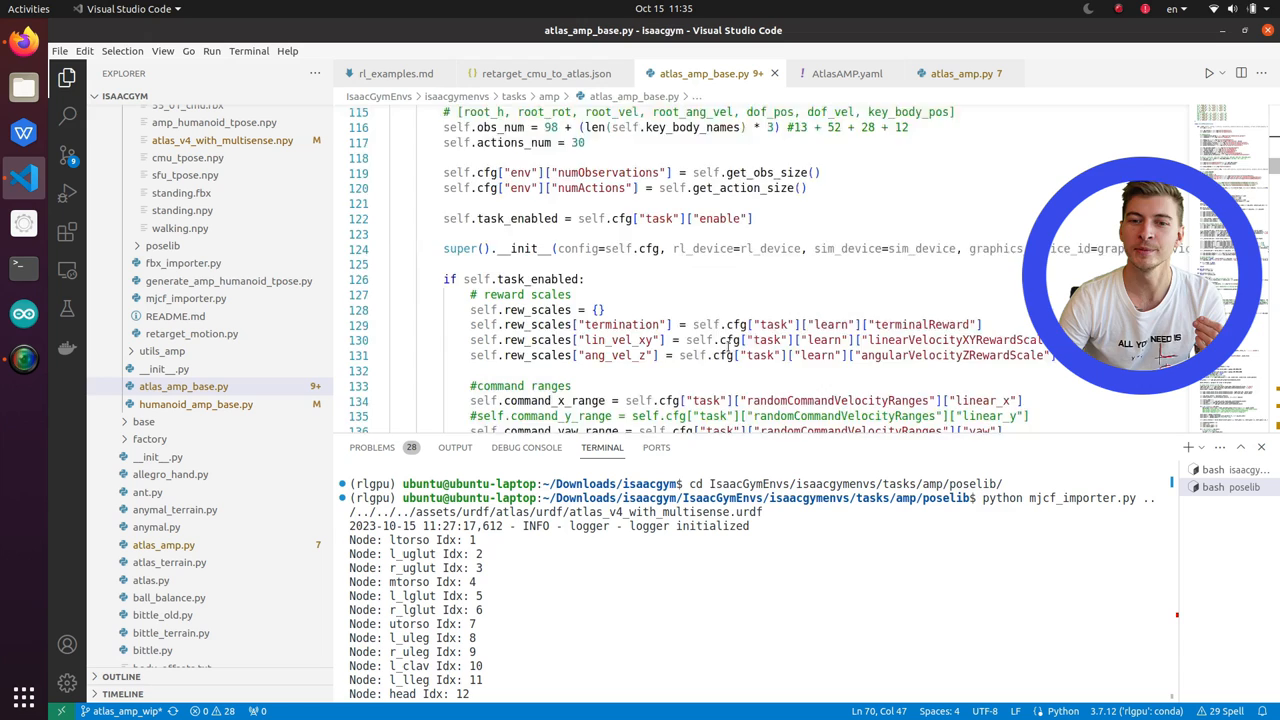
scroll(down, 3)
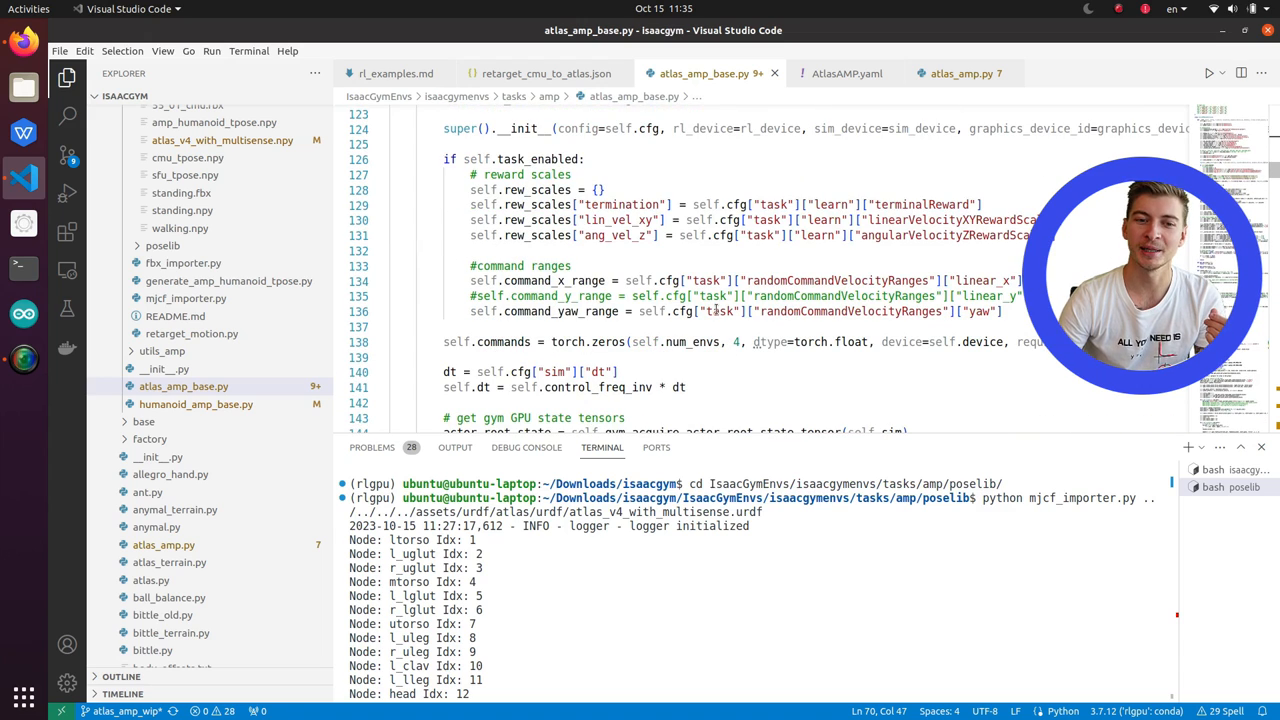
scroll(down, 3)
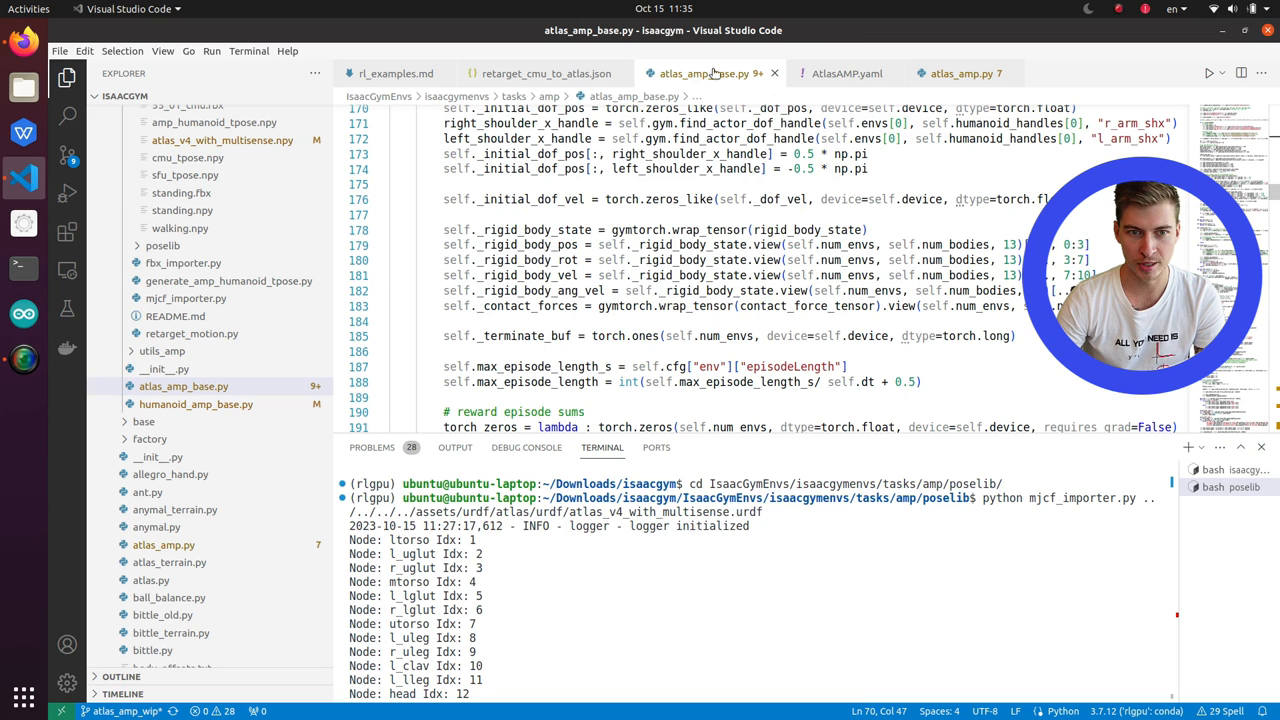
click(848, 72)
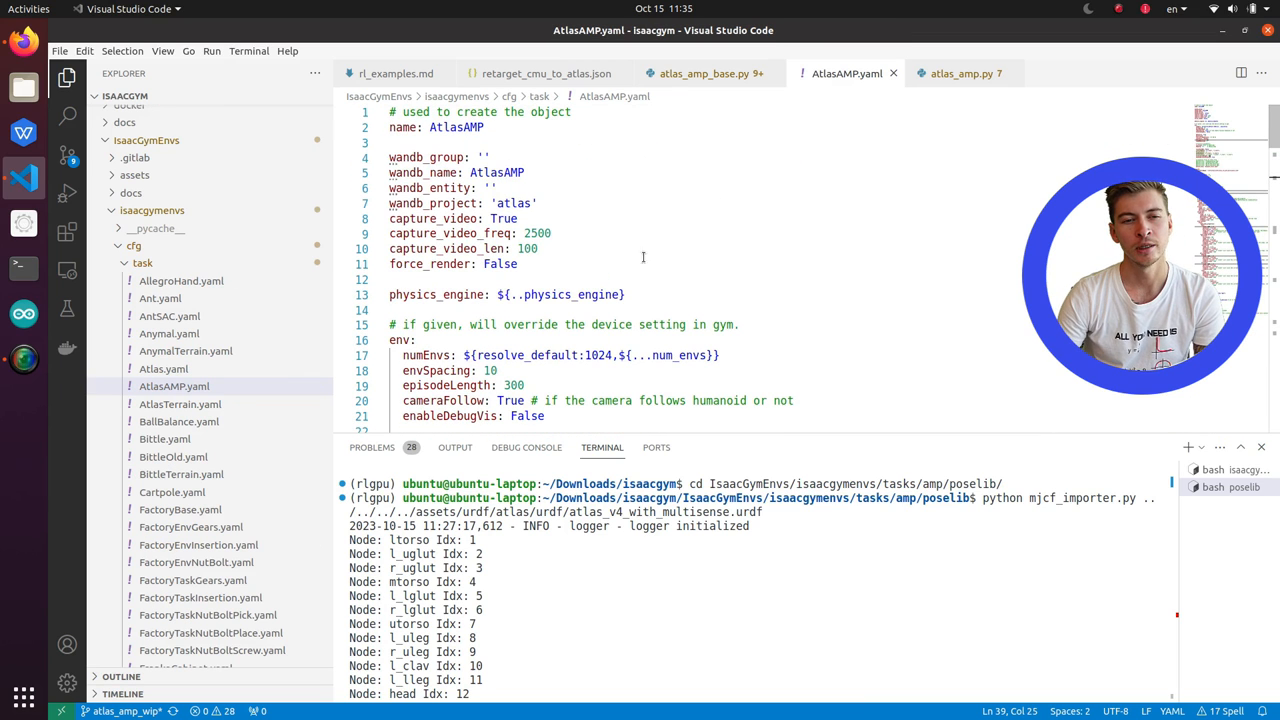